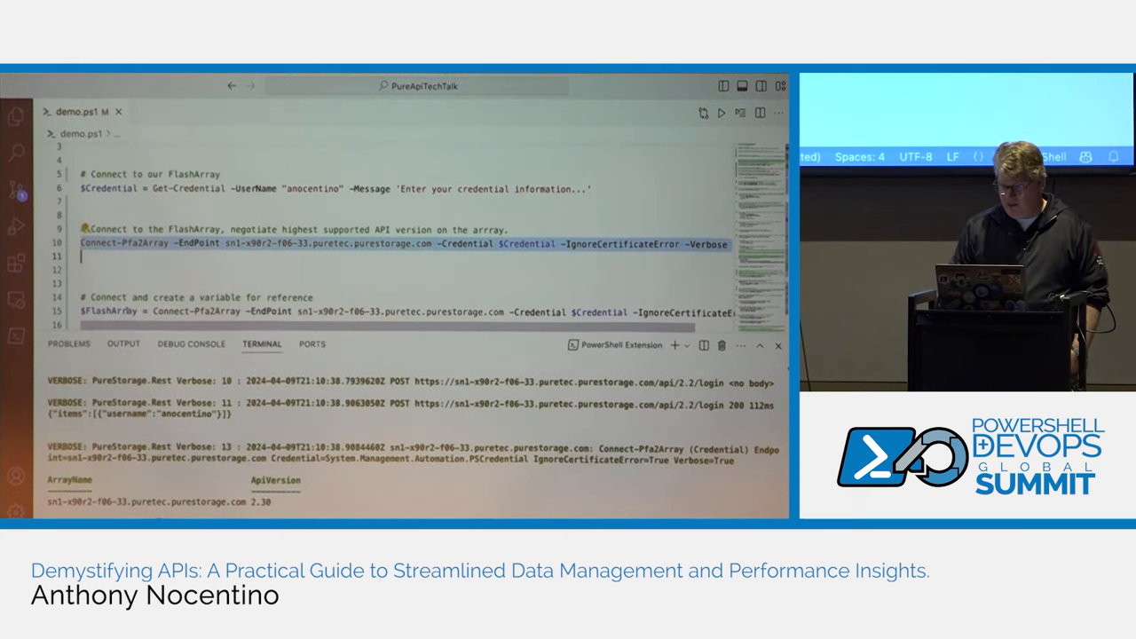
Connect to the FlashArray and run the Invoke-Pfa2RestCommand listing supported api_version values
{"action": "scroll", "scroll_direction": "down", "scroll_amount": 3}
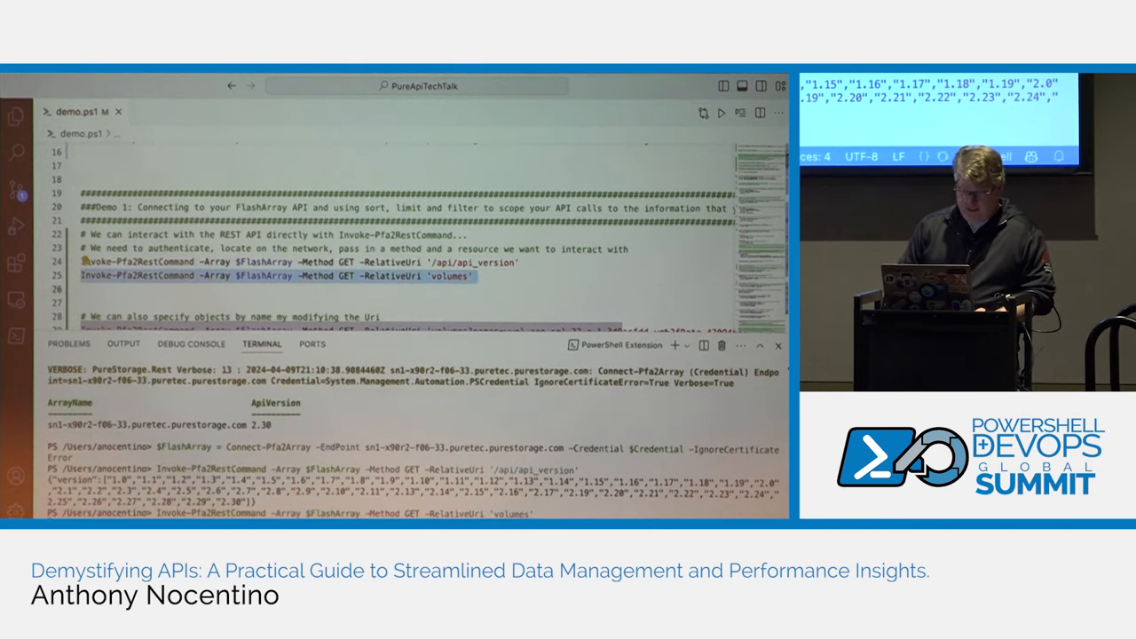
Run the REST call listing volumes, then the snapshots call piped to ConvertFrom-Json
{"action": "key", "text": "enter"}
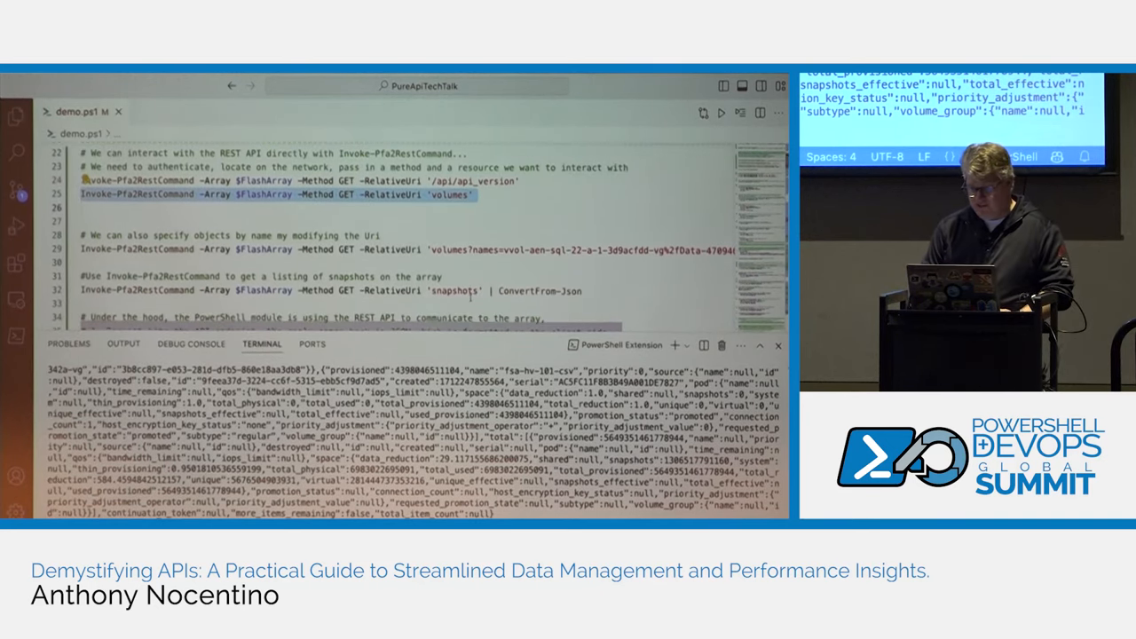
{"action": "scroll", "scroll_direction": "down", "scroll_amount": 3}
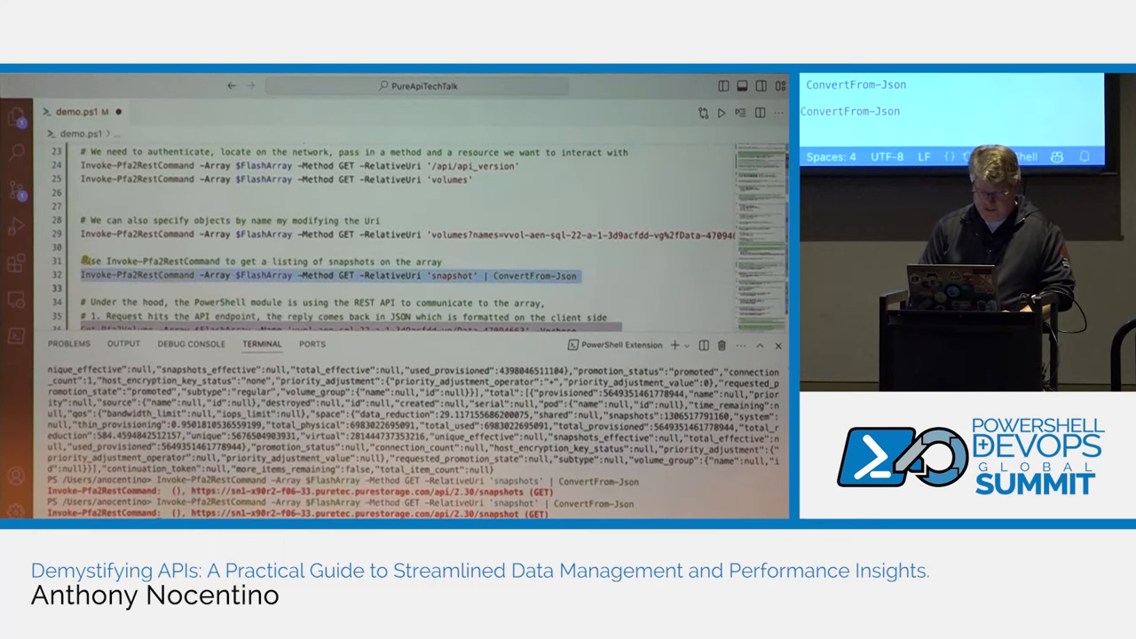
Run Get-Pfa2Volume -Name with -Verbose and review its REST GET and returned volume properties
{"action": "scroll", "scroll_direction": "down", "scroll_amount": 3}
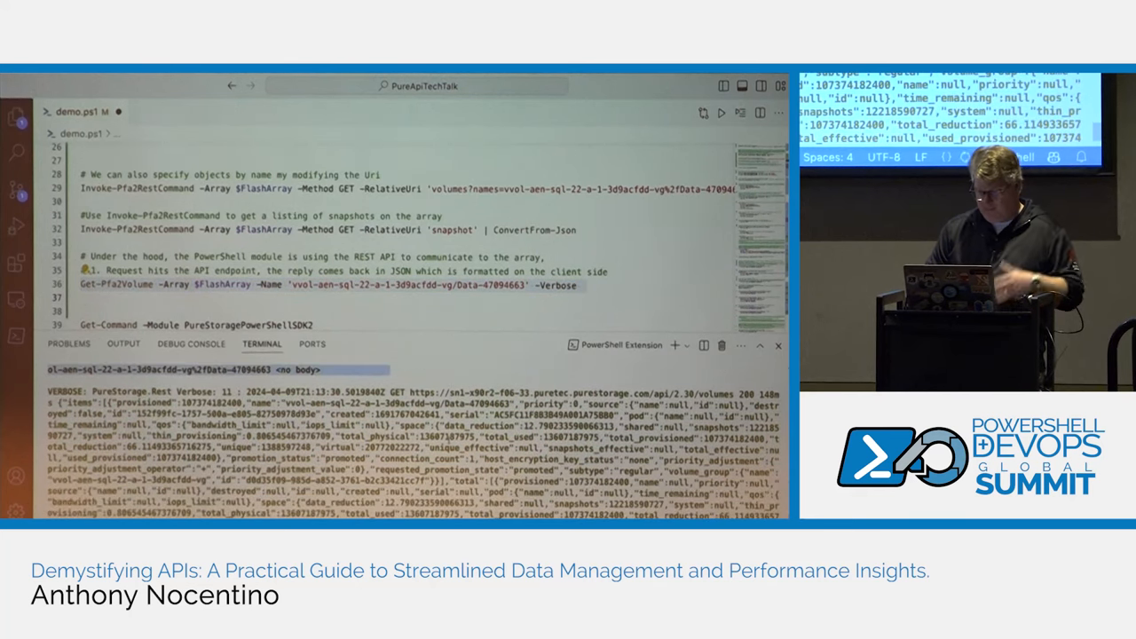
{"action": "scroll", "scroll_direction": "down", "scroll_amount": 3}
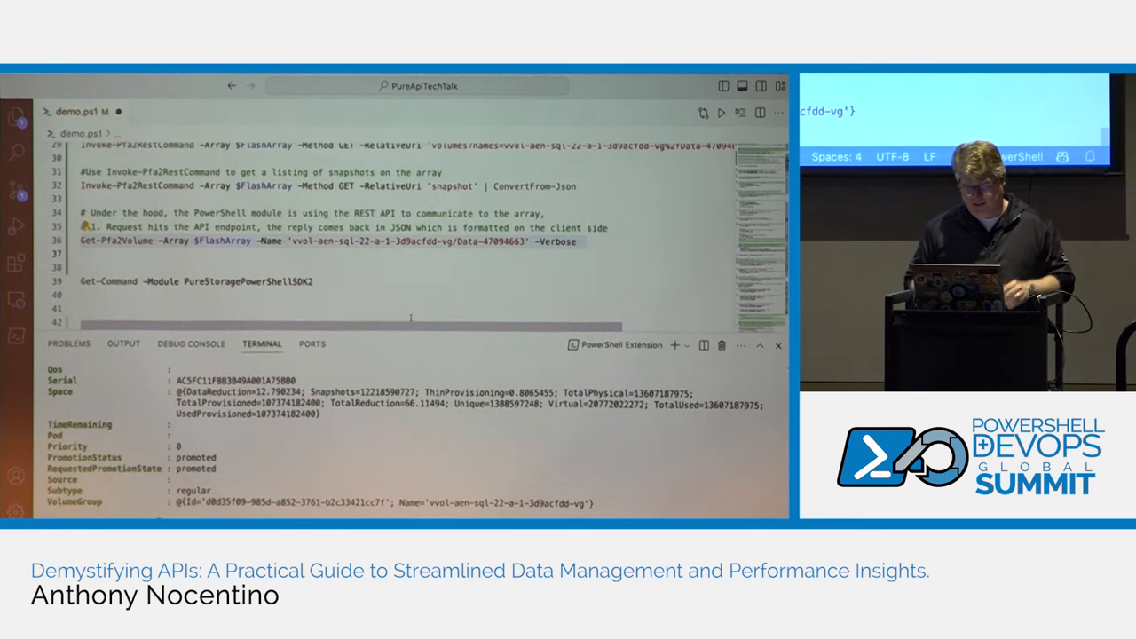
{"action": "scroll", "scroll_direction": "down", "scroll_amount": 3}
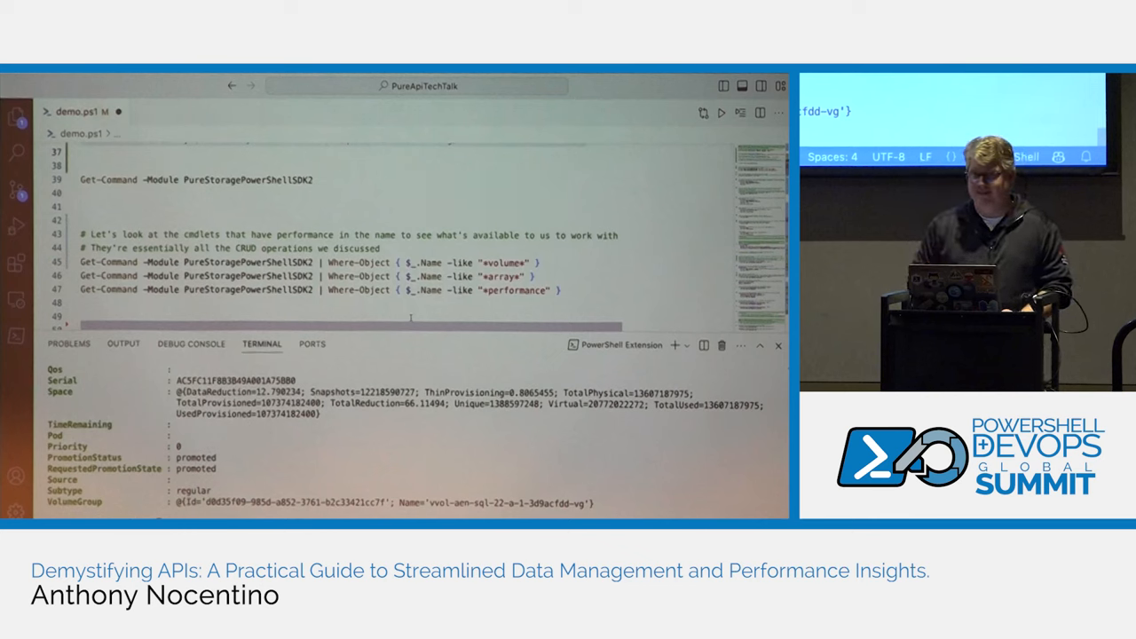
List the SDK's Volume, Array and Performance cmdlets, then count volumes with Measure-Object showing 909
{"action": "scroll", "scroll_direction": "down", "scroll_amount": 3}
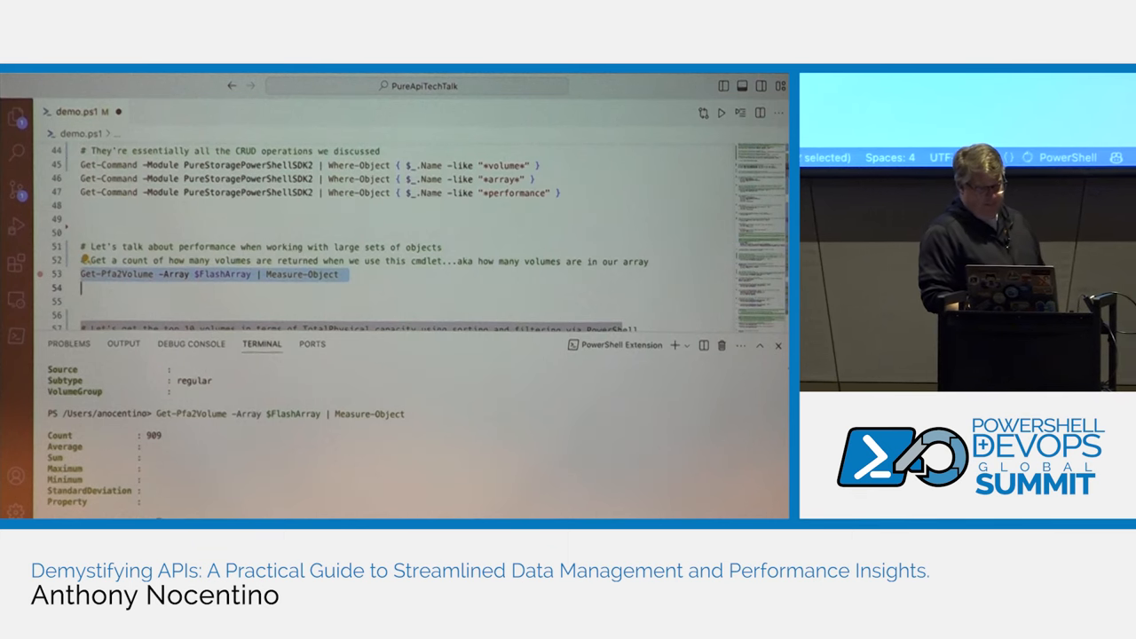
Run the client-side Sort-Object block listing the top 10 volumes by TotalPhysical
{"action": "scroll", "scroll_direction": "down", "scroll_amount": 3}
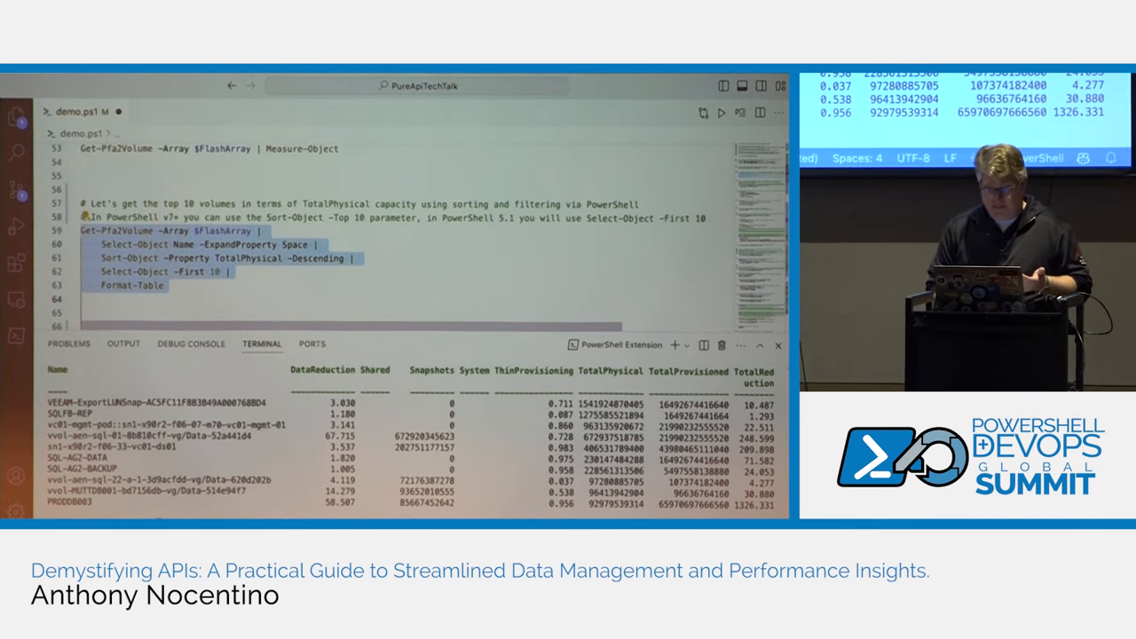
{"action": "scroll", "scroll_direction": "down", "scroll_amount": 3}
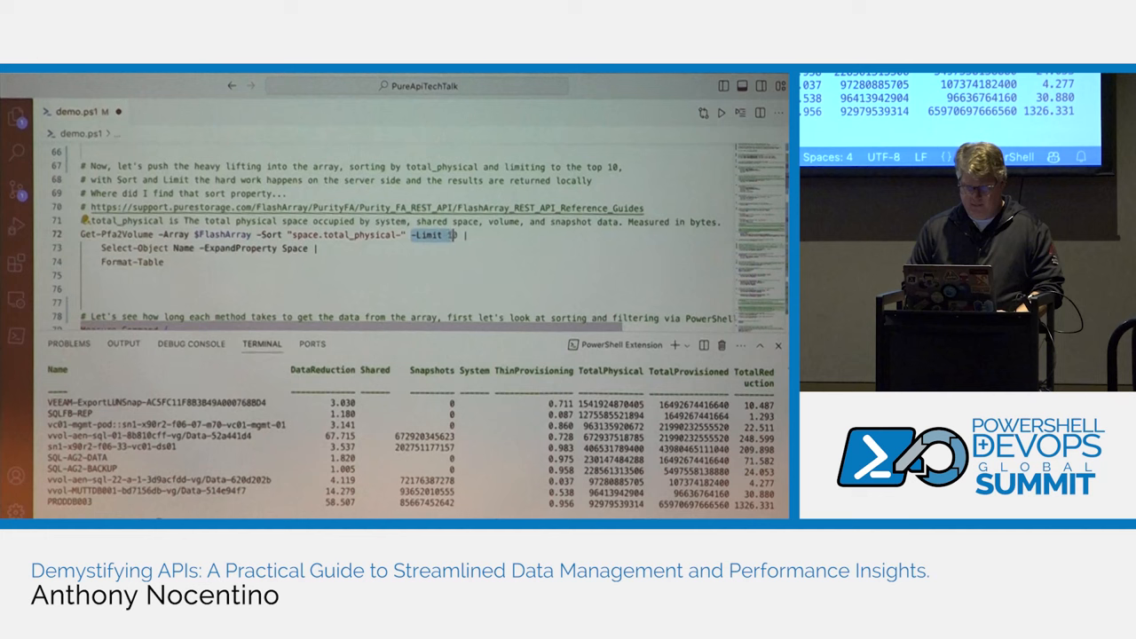
Set -Limit 10 and time the server-side sorted Get-Pfa2Volume query with Measure-Command
{"action": "type", "text": "0 |"}
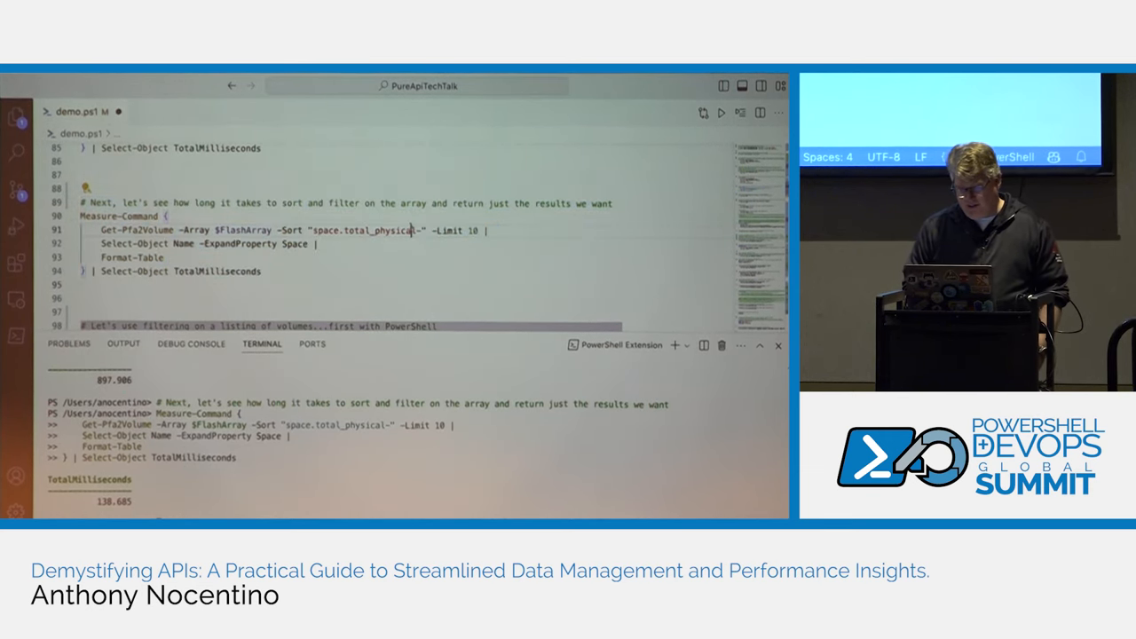
{"action": "left_click_drag", "start_coordinate": [305, 231], "coordinate": [476, 230]}
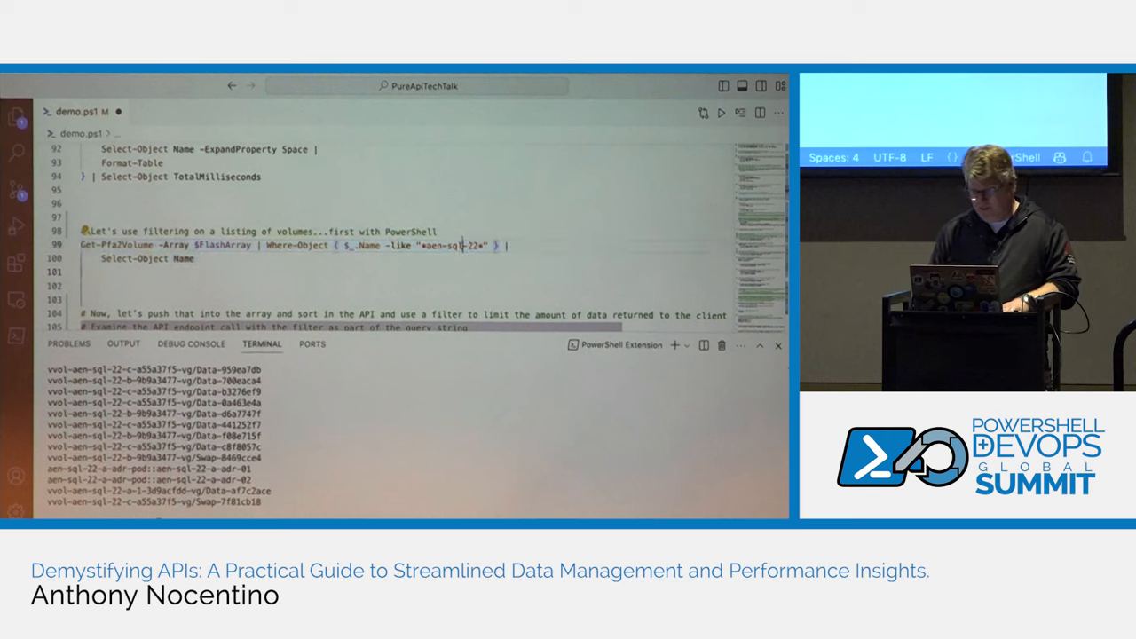
Time the Where-Object name filter against the API -Filter query, about 518 ms versus 154 ms
{"action": "double_click", "coordinate": [294, 245]}
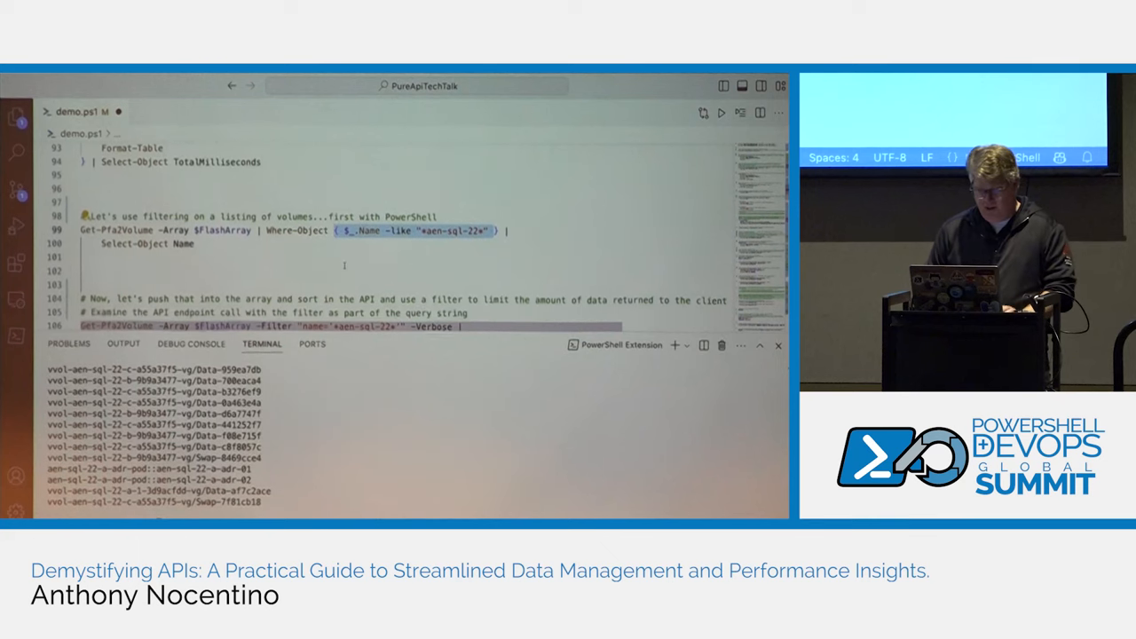
{"action": "scroll", "scroll_direction": "down", "scroll_amount": 3}
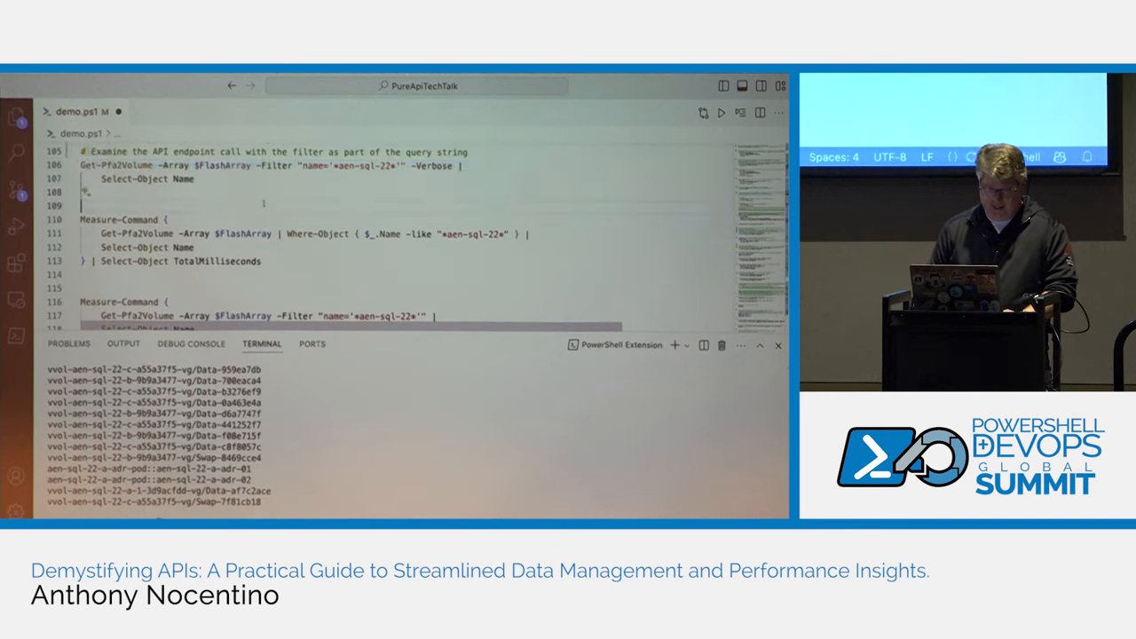
{"action": "scroll", "scroll_direction": "down", "scroll_amount": 3}
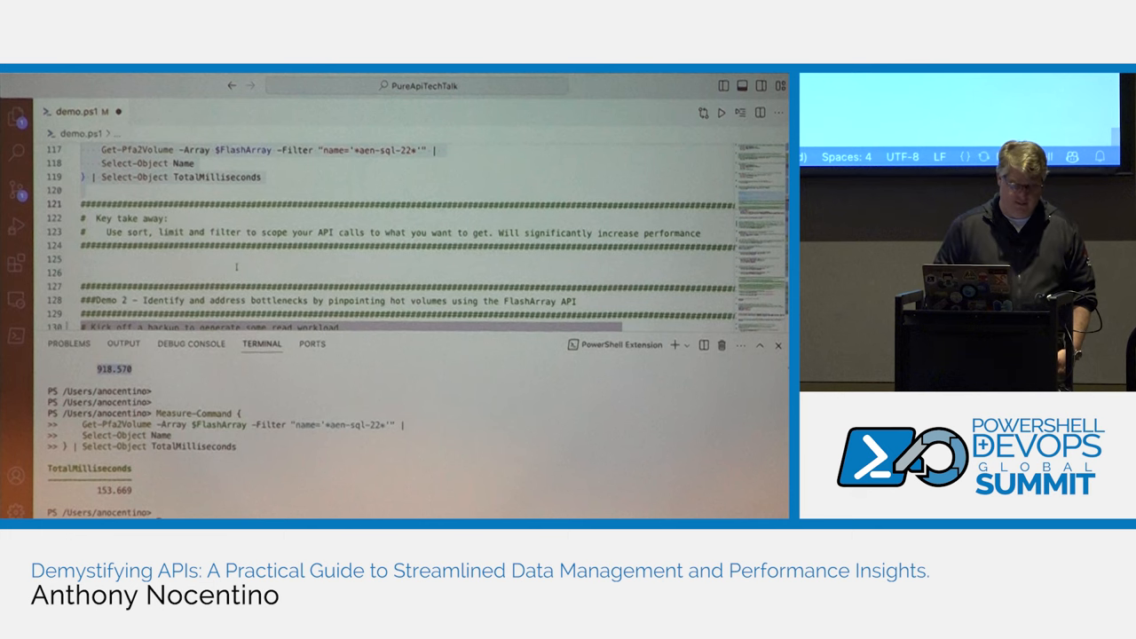
Start the background backup Start-Job, then list Get-Pfa2VolumePerformance members via Get-Member
{"action": "scroll", "scroll_direction": "down", "scroll_amount": 3}
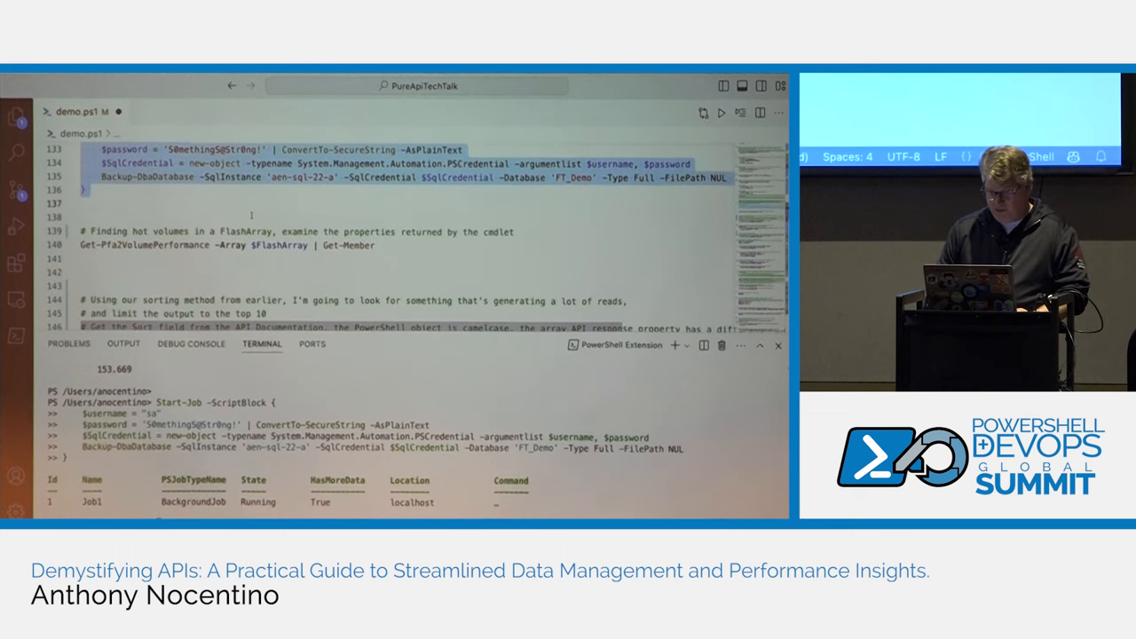
{"action": "scroll", "scroll_direction": "down", "scroll_amount": 3}
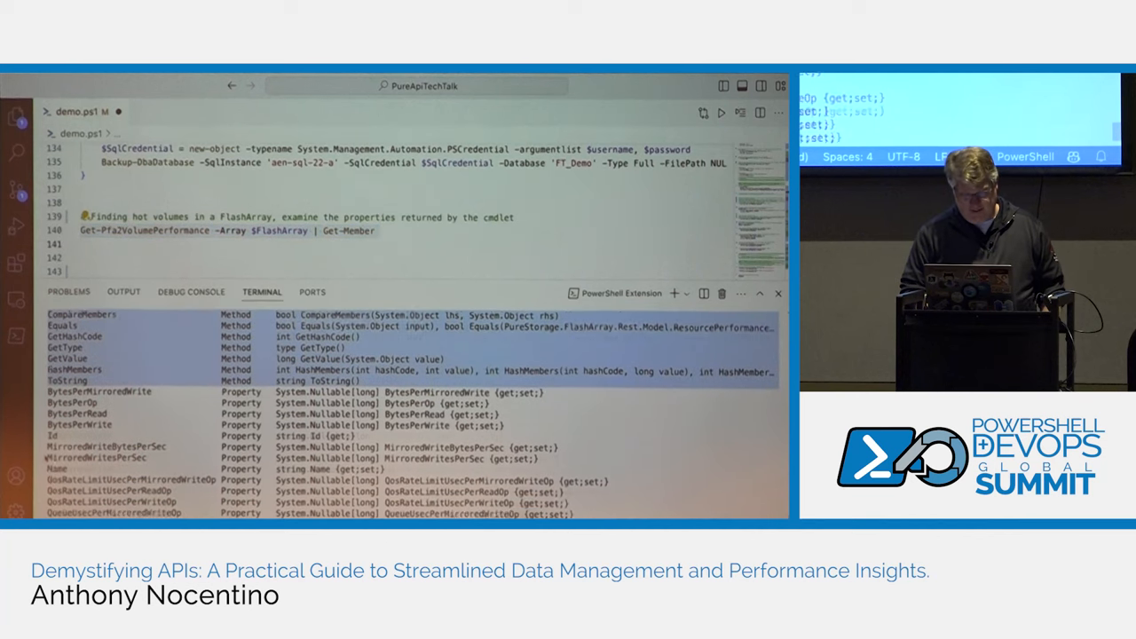
Review the Get-Member output and run Get-Pfa2VolumePerformance -Sort 'reads_per_sec-' -Limit 10
{"action": "scroll", "scroll_direction": "down", "scroll_amount": 3}
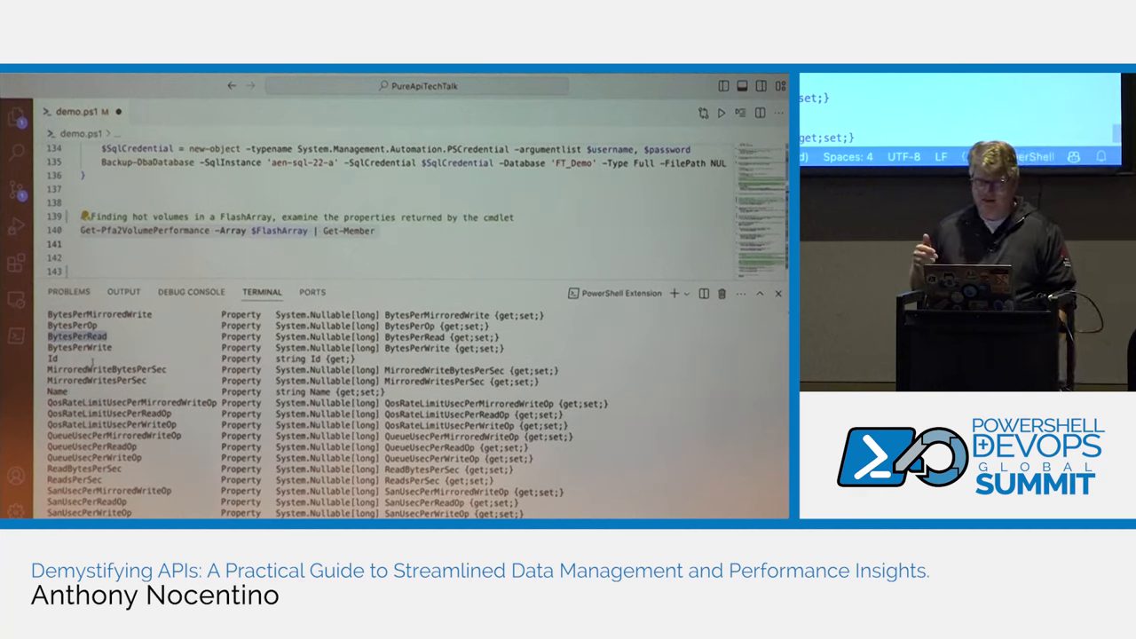
{"action": "scroll", "scroll_direction": "down", "scroll_amount": 3}
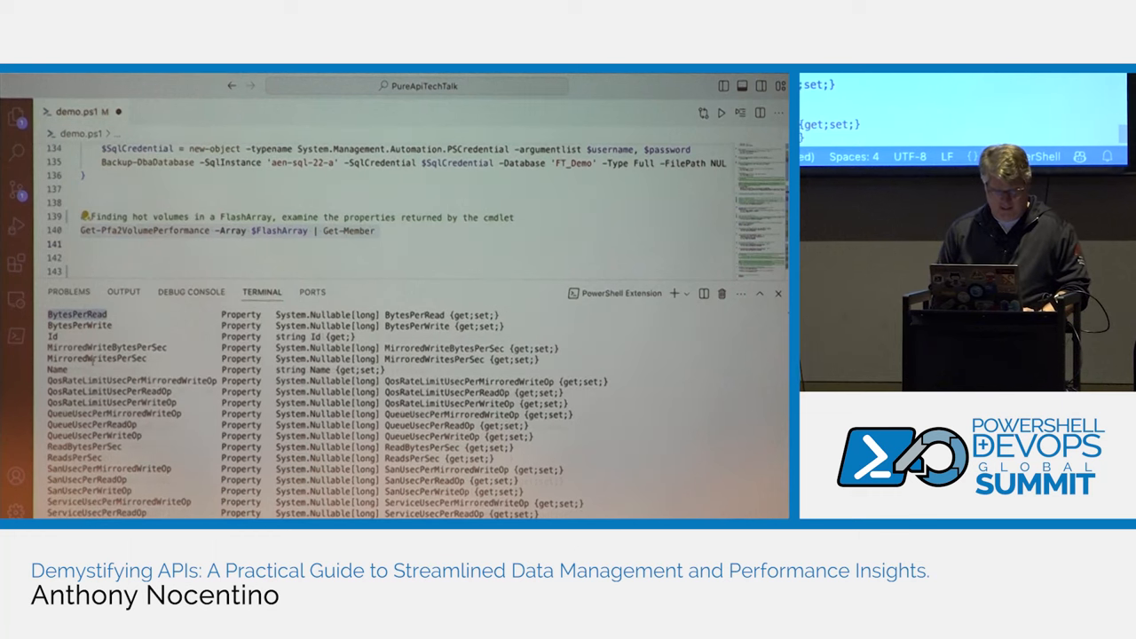
{"action": "scroll", "scroll_direction": "down", "scroll_amount": 3}
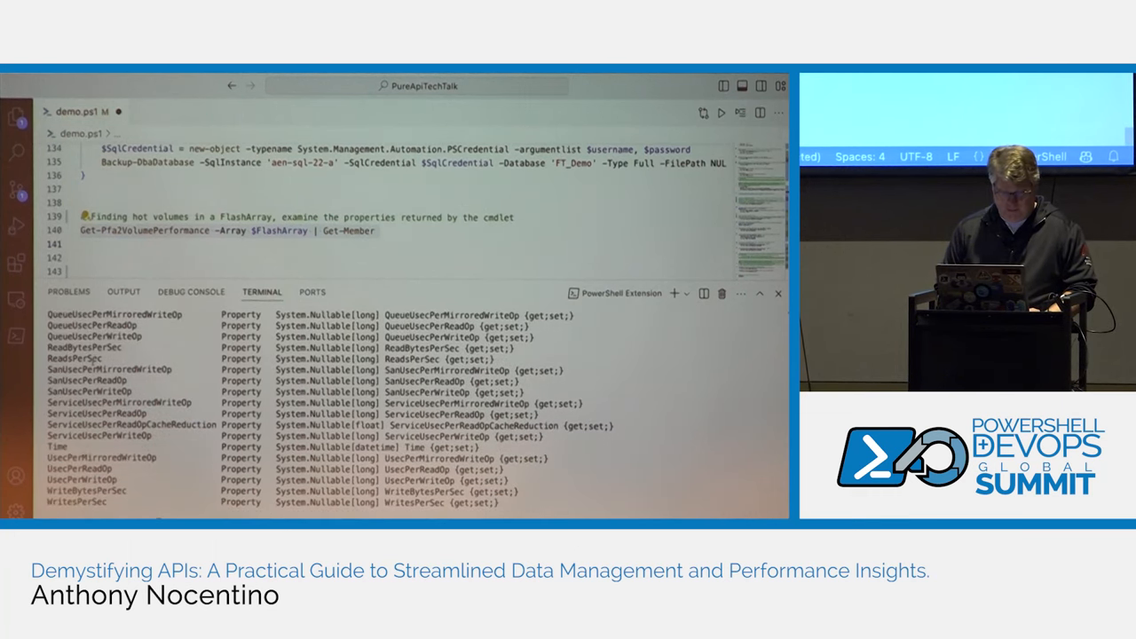
{"action": "scroll", "scroll_direction": "down", "scroll_amount": 3}
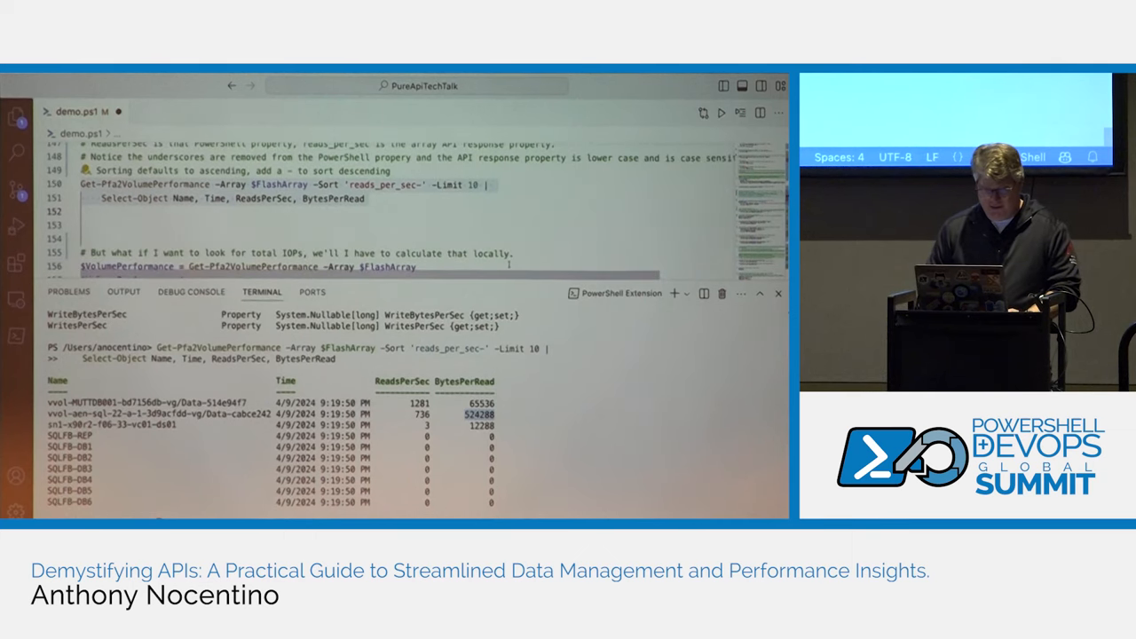
Run the top-10 reads_per_sec pipeline, then set the $Today, $StartTime and $EndTime variables
{"action": "scroll", "scroll_direction": "down", "scroll_amount": 3}
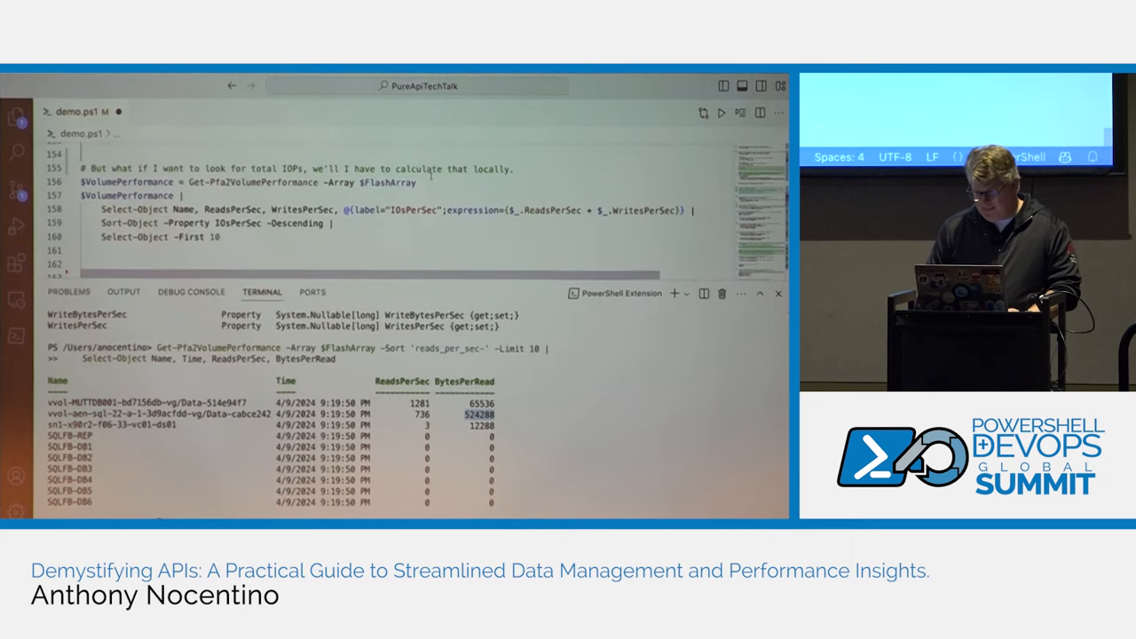
{"action": "double_click", "coordinate": [387, 183]}
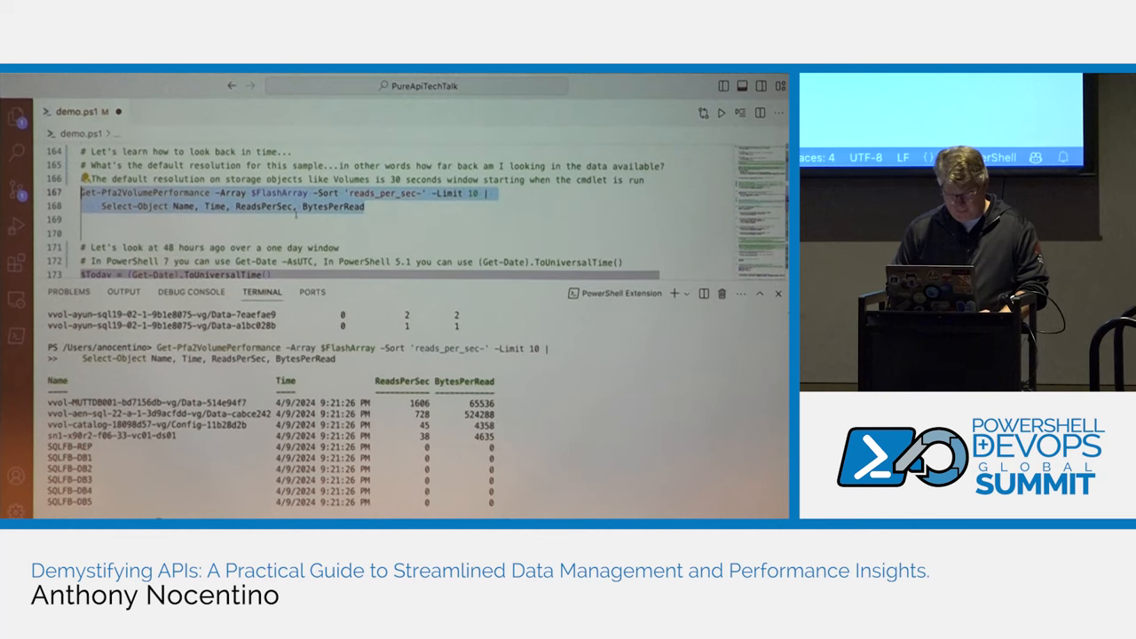
{"action": "scroll", "scroll_direction": "down", "scroll_amount": 3}
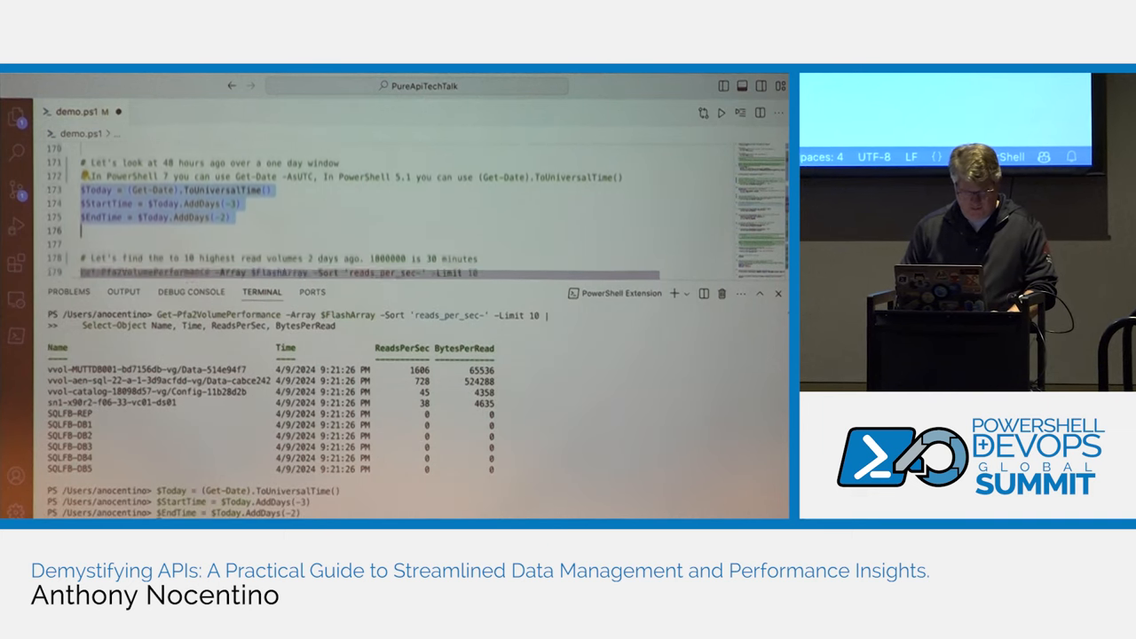
{"action": "scroll", "scroll_direction": "down", "scroll_amount": 3}
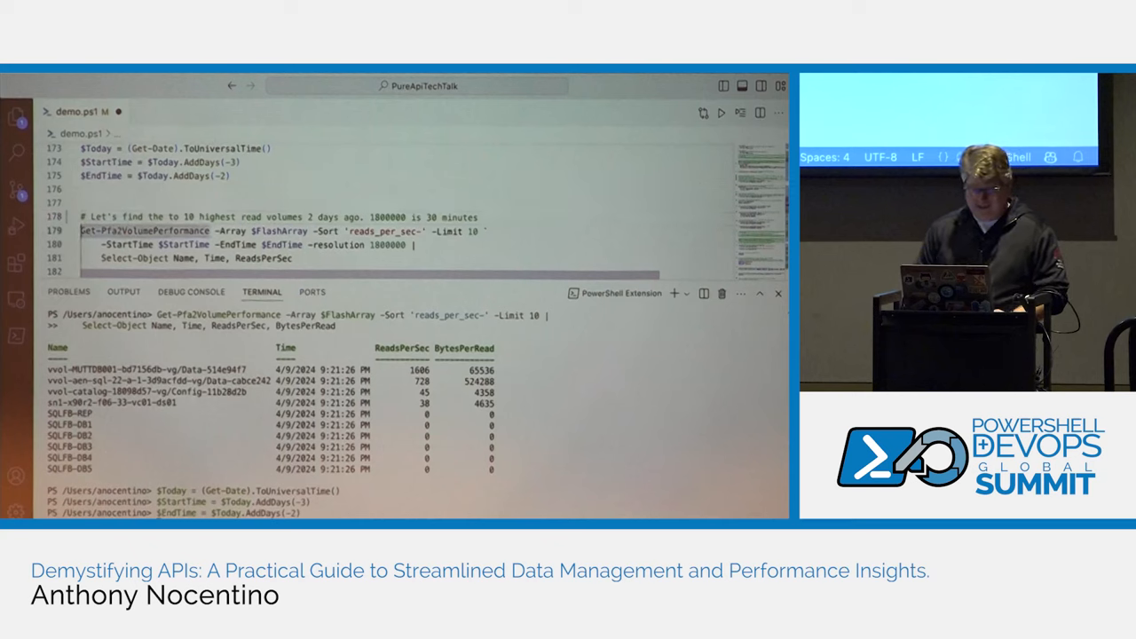
Run the Get-Pfa2VolumePerformance query with StartTime two days back and 30-minute resolution
{"action": "scroll", "scroll_direction": "down", "scroll_amount": 3}
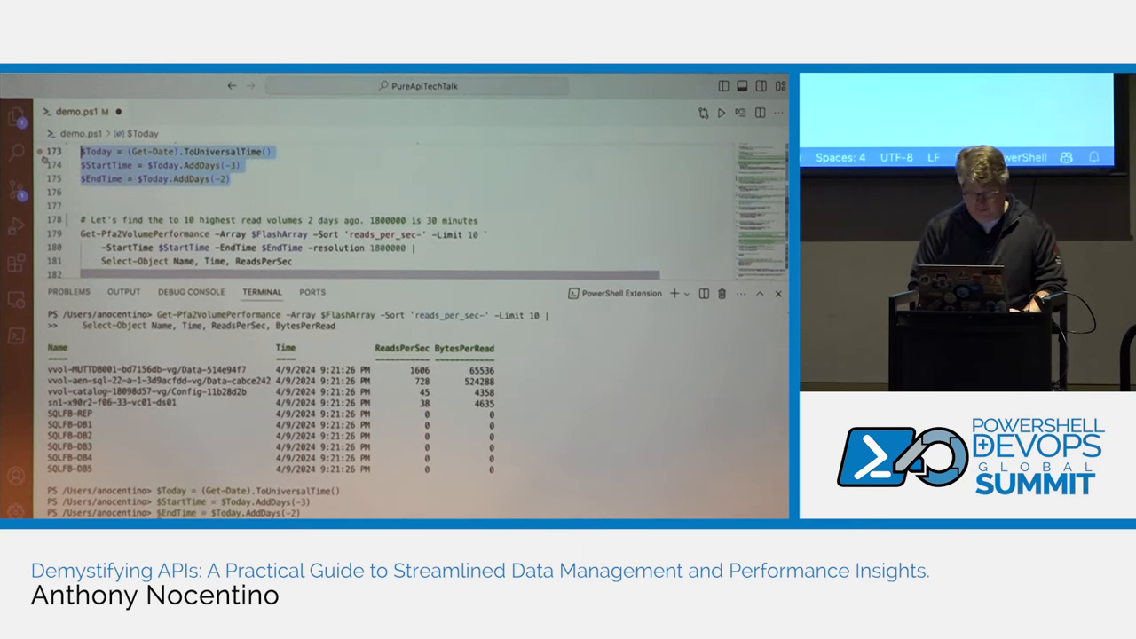
{"action": "scroll", "scroll_direction": "down", "scroll_amount": 3}
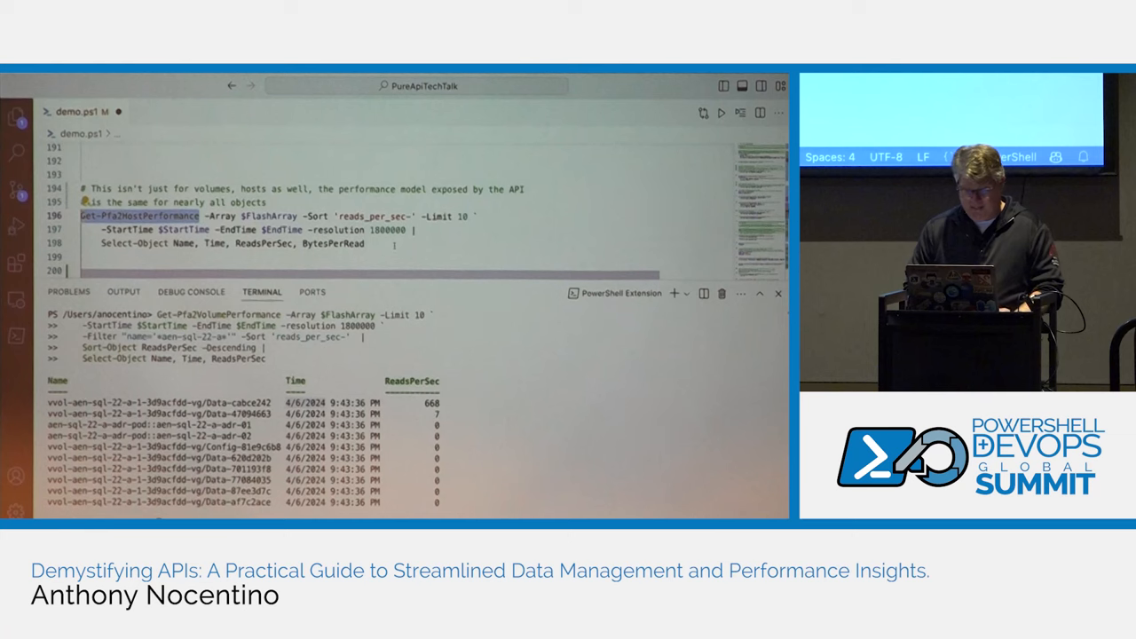
Run Get-Pfa2HostPerformance for the top ten hosts by reads_per_sec, then by writes_per_sec
{"action": "left_click_drag", "start_coordinate": [80, 217], "coordinate": [364, 243]}
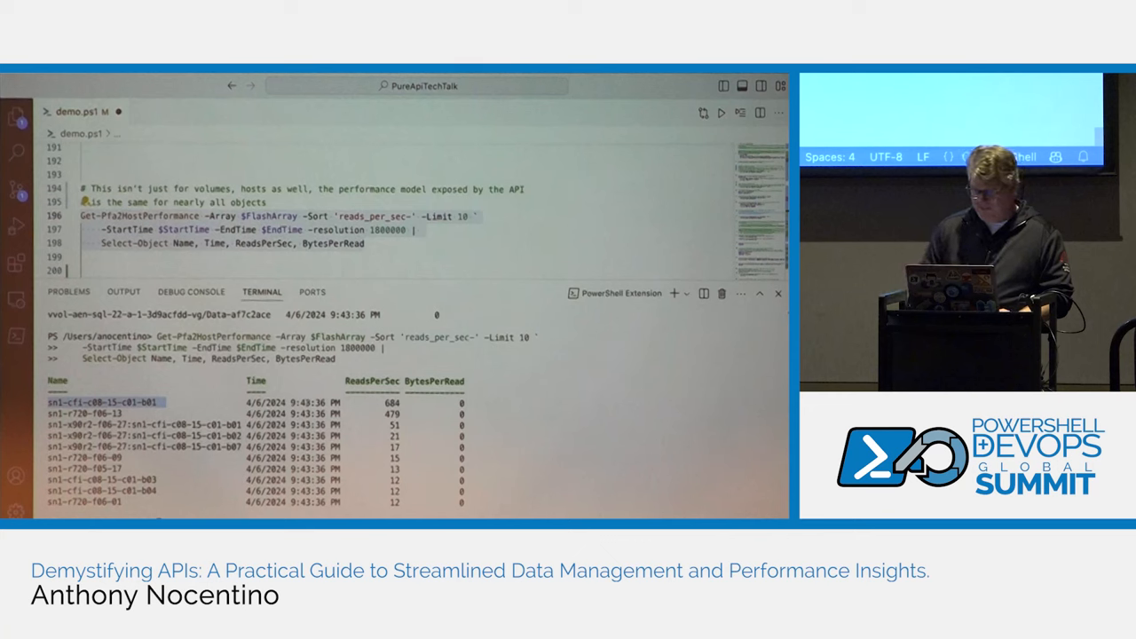
{"action": "scroll", "scroll_direction": "down", "scroll_amount": 3}
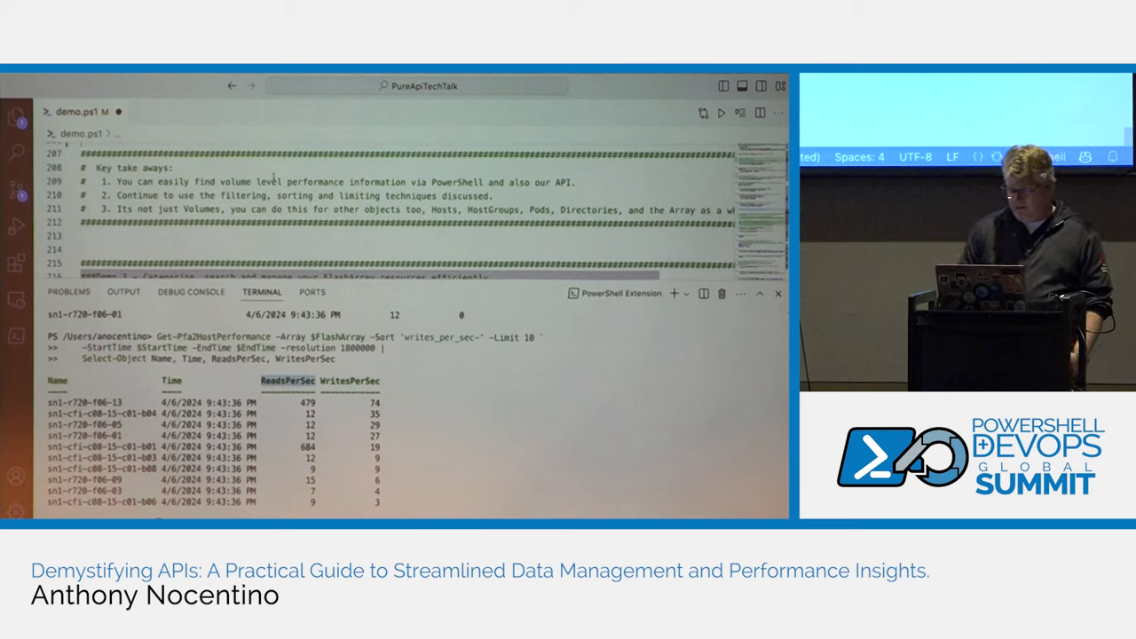
Store the sql-22-a and sql-22-b volume names in $VolumesSqlA and $VolumesSqlB and print them
{"action": "scroll", "scroll_direction": "down", "scroll_amount": 3}
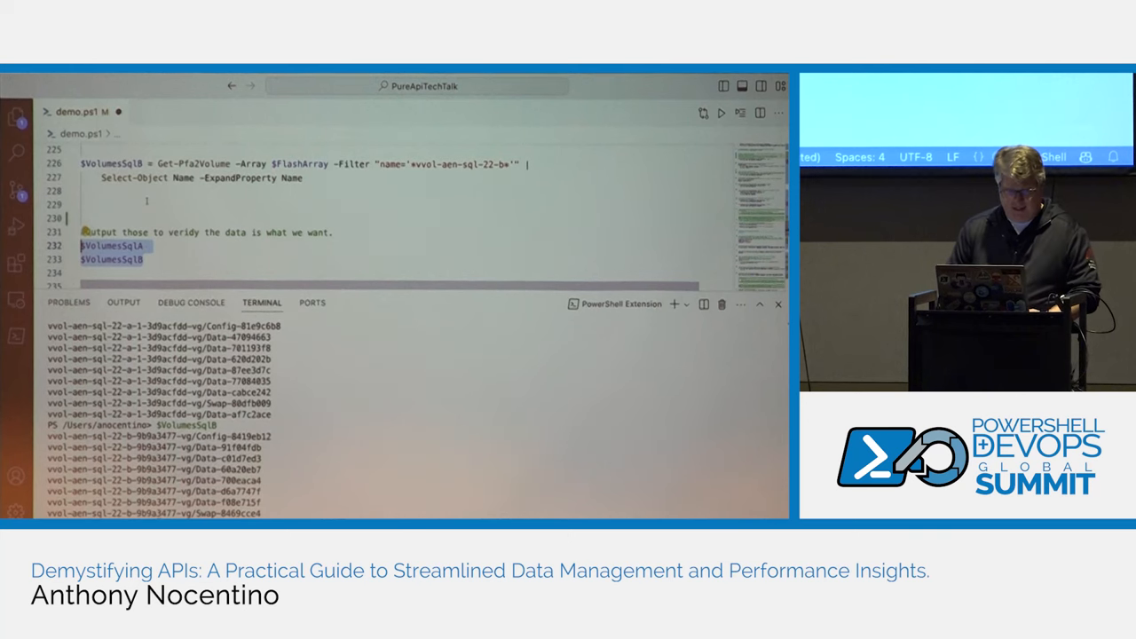
Batch-assign SqlInstance tags to both SQL volume sets and query tags filtered on Key='SqlInstance'
{"action": "scroll", "scroll_direction": "down", "scroll_amount": 3}
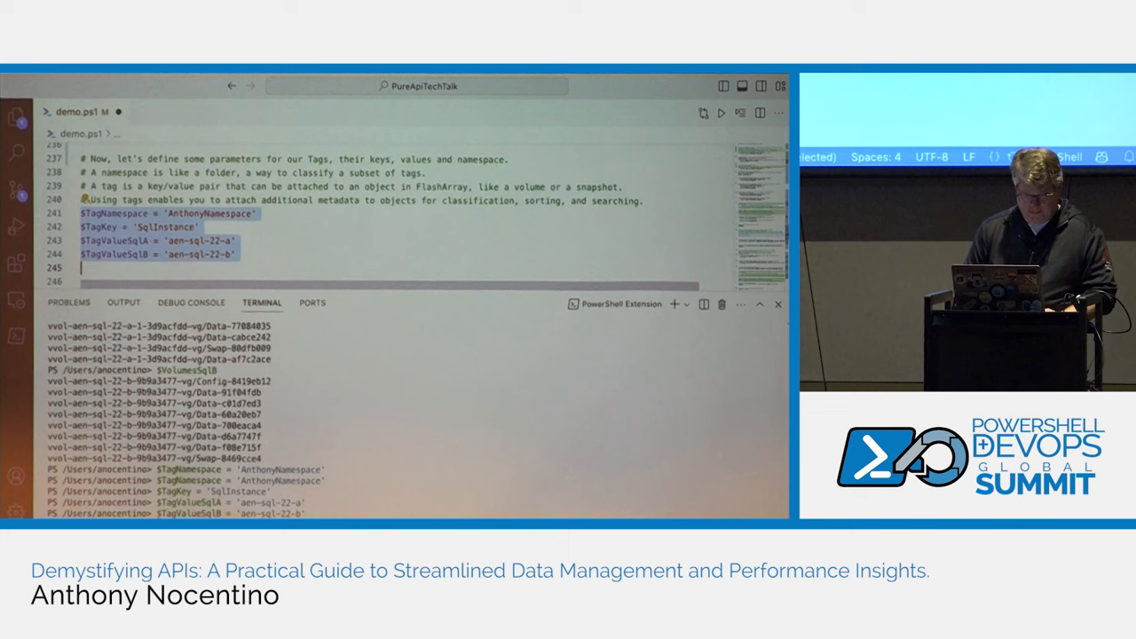
{"action": "scroll", "scroll_direction": "down", "scroll_amount": 3}
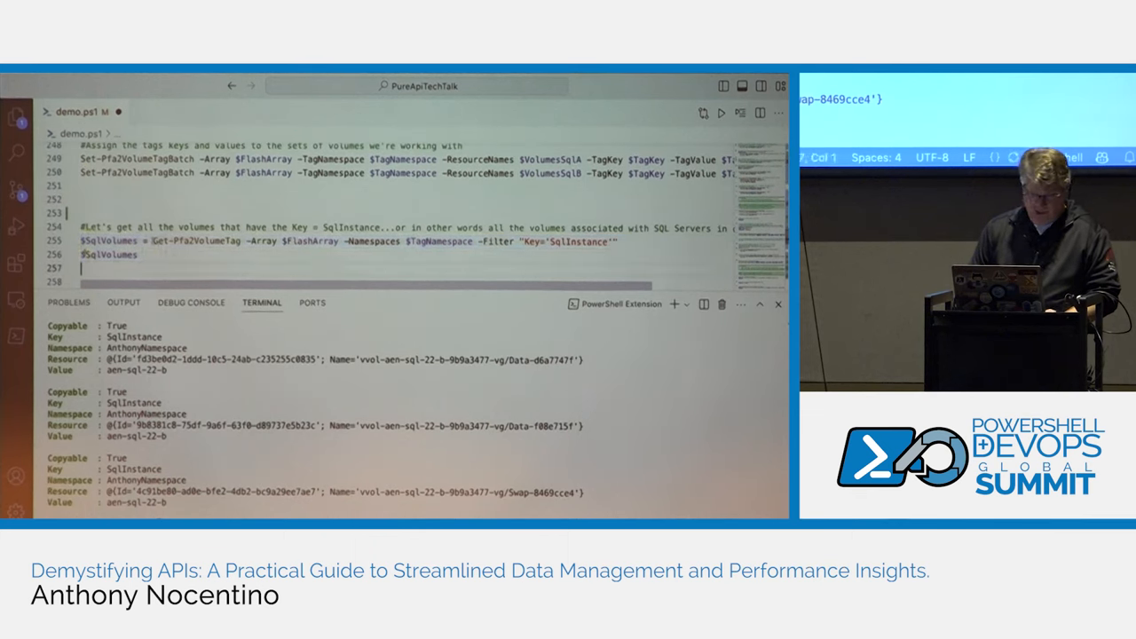
Run Get-Pfa2VolumePerformance with -Verbose on the tagged SQL volumes to expose the REST calls
{"action": "double_click", "coordinate": [199, 241]}
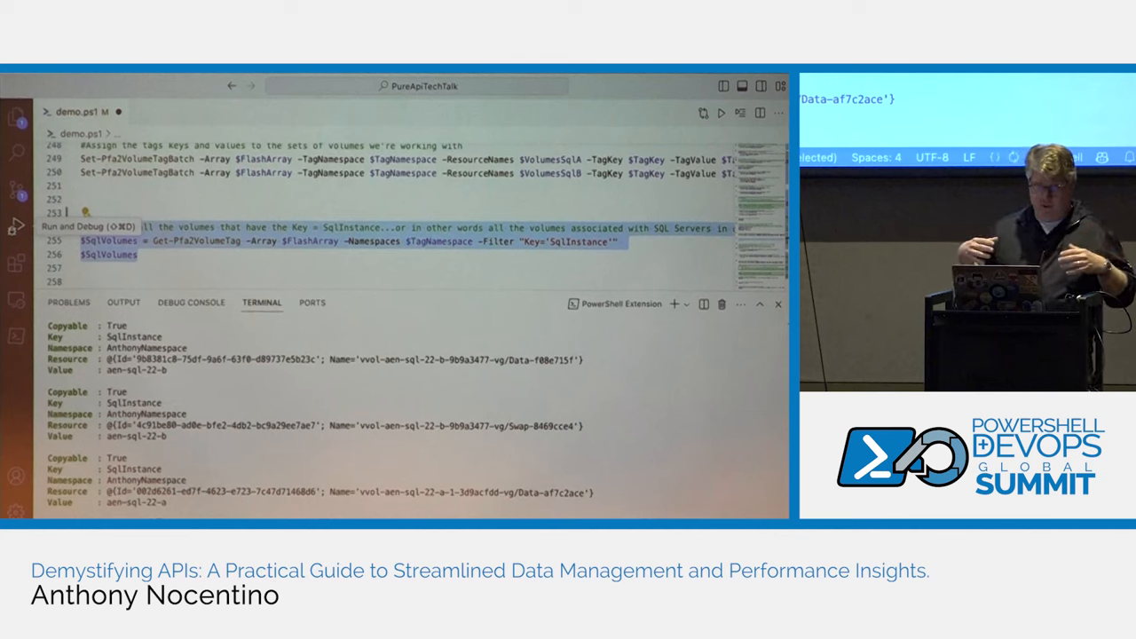
{"action": "scroll", "scroll_direction": "down", "scroll_amount": 3}
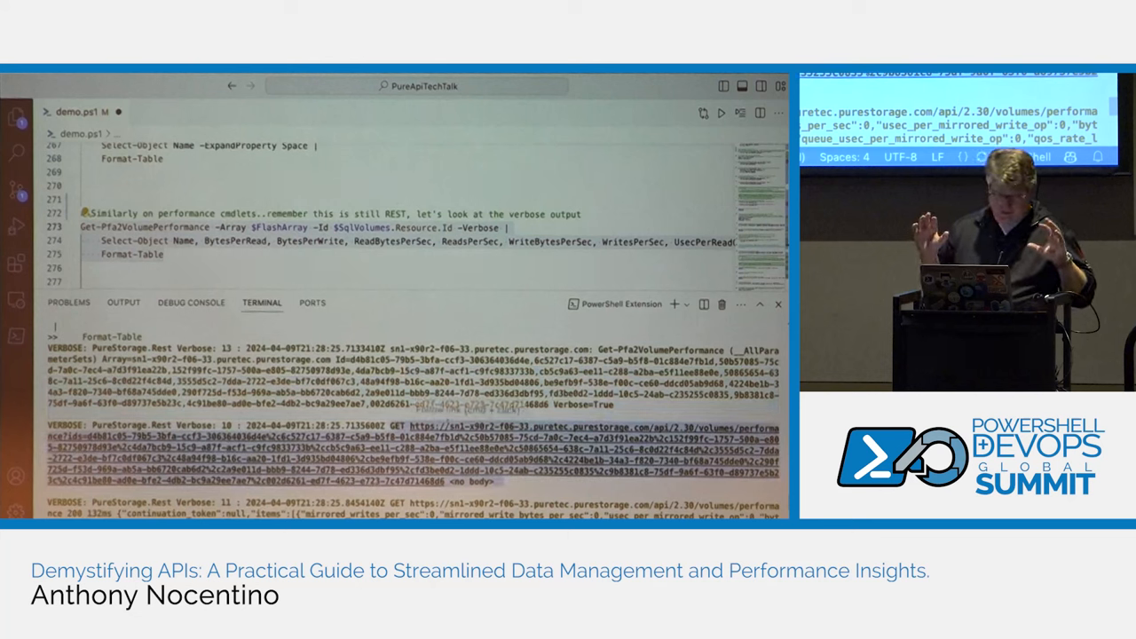
{"action": "mouse_move", "coordinate": [469, 409]}
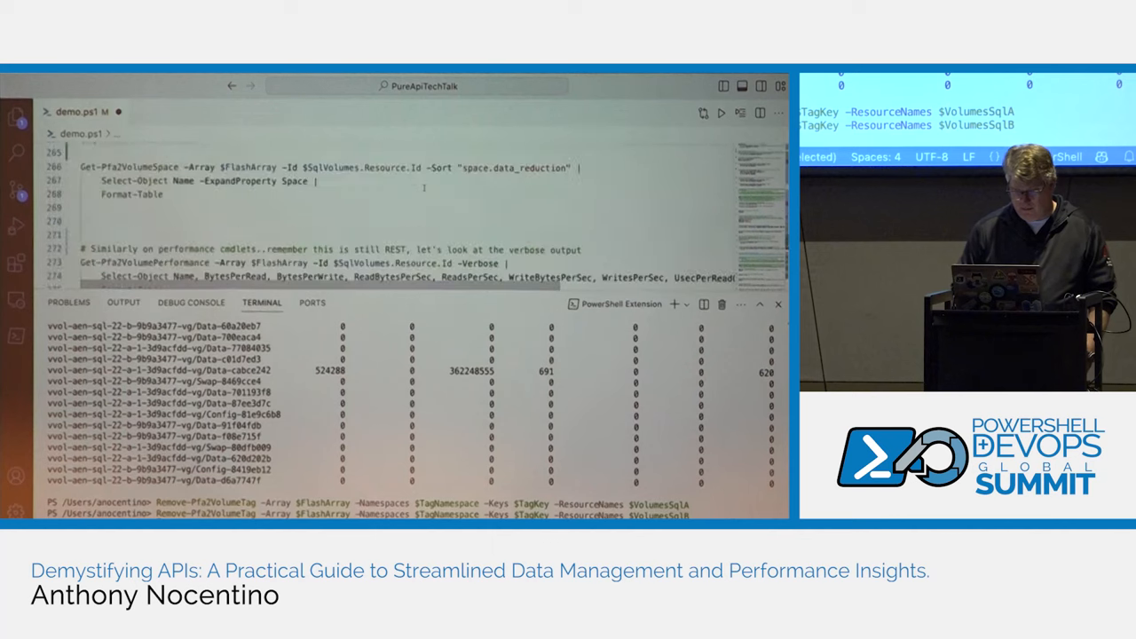
Run both Remove-Pfa2VolumeTag lines to strip tags from the SQL A and SQL B volumes
{"action": "scroll", "scroll_direction": "down", "scroll_amount": 3}
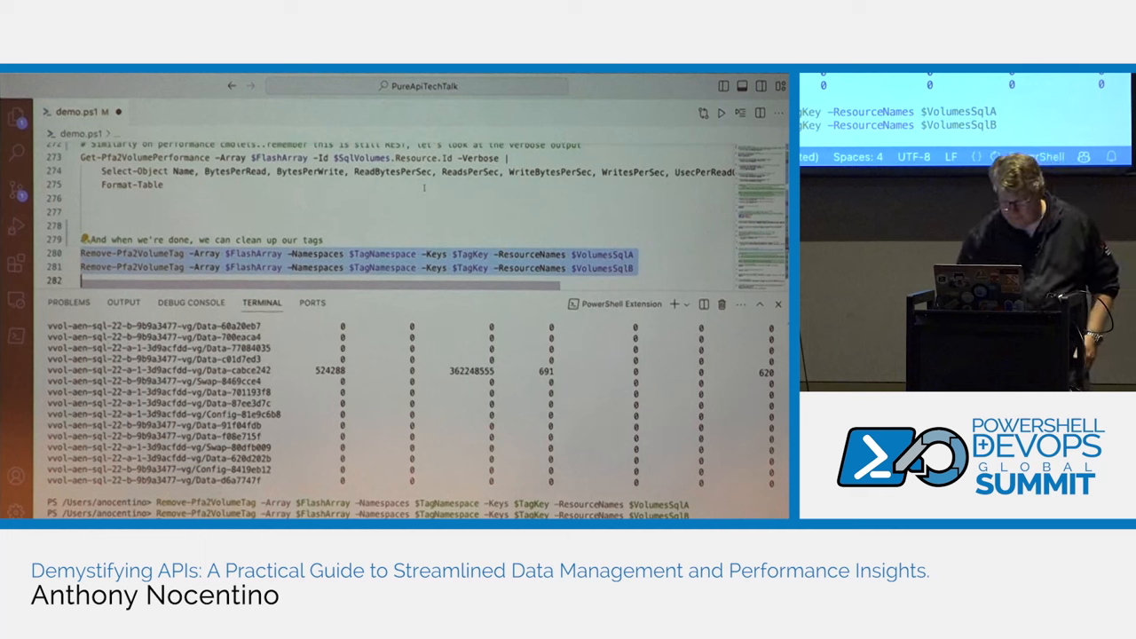
Snapshot the aen-sql-22-a-pg protection group and list $PgSnapshot members with Get-Member
{"action": "scroll", "scroll_direction": "down", "scroll_amount": 3}
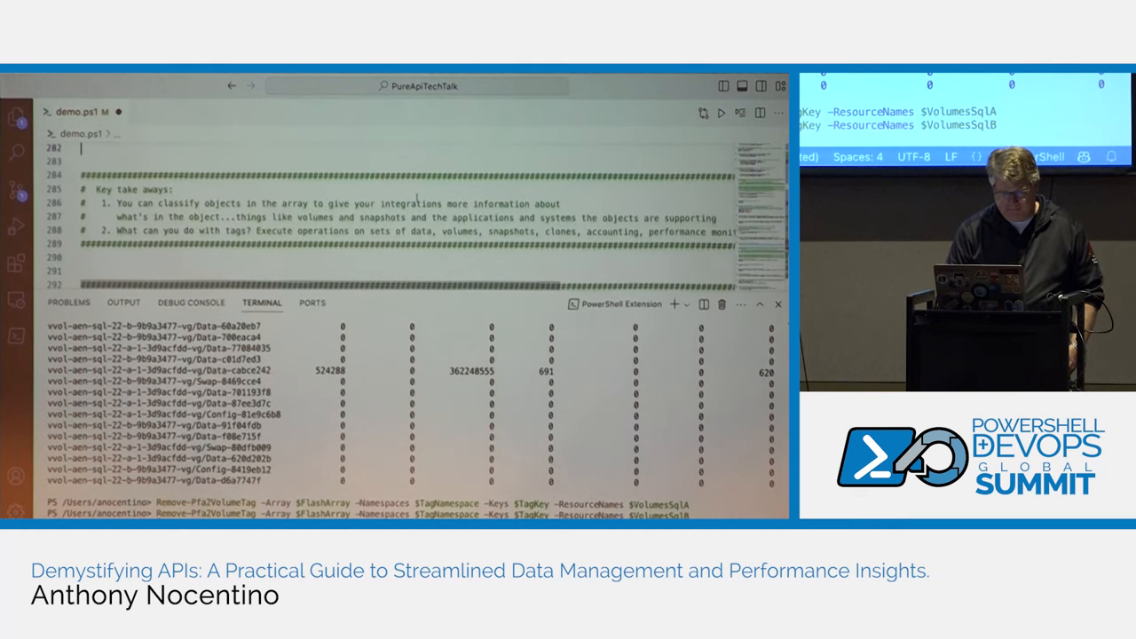
{"action": "scroll", "scroll_direction": "down", "scroll_amount": 3}
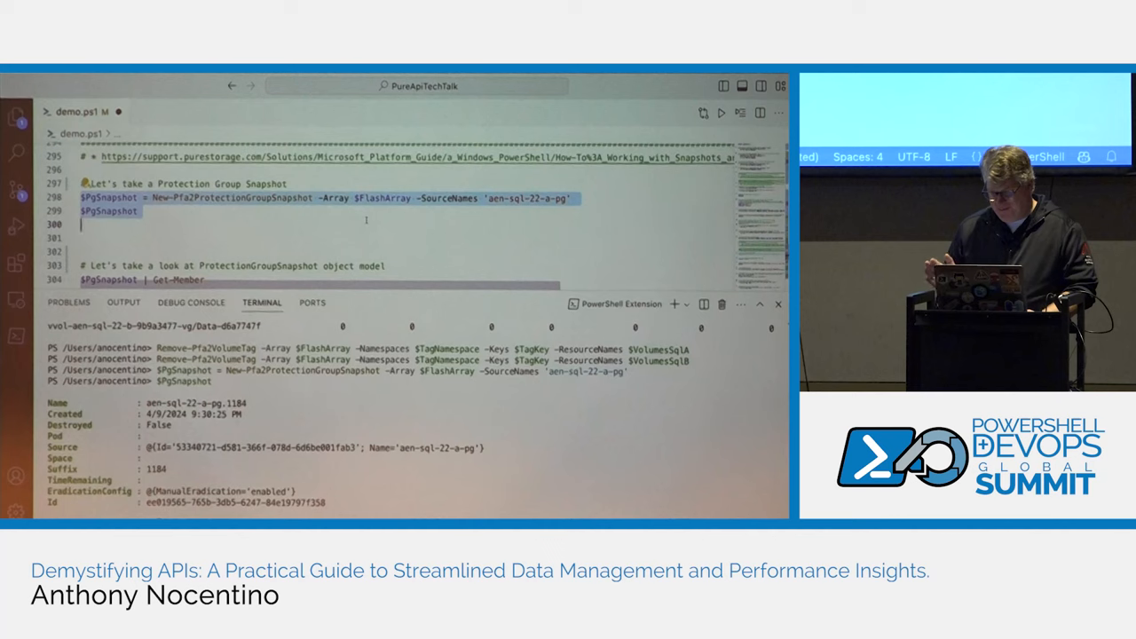
{"action": "scroll", "scroll_direction": "down", "scroll_amount": 3}
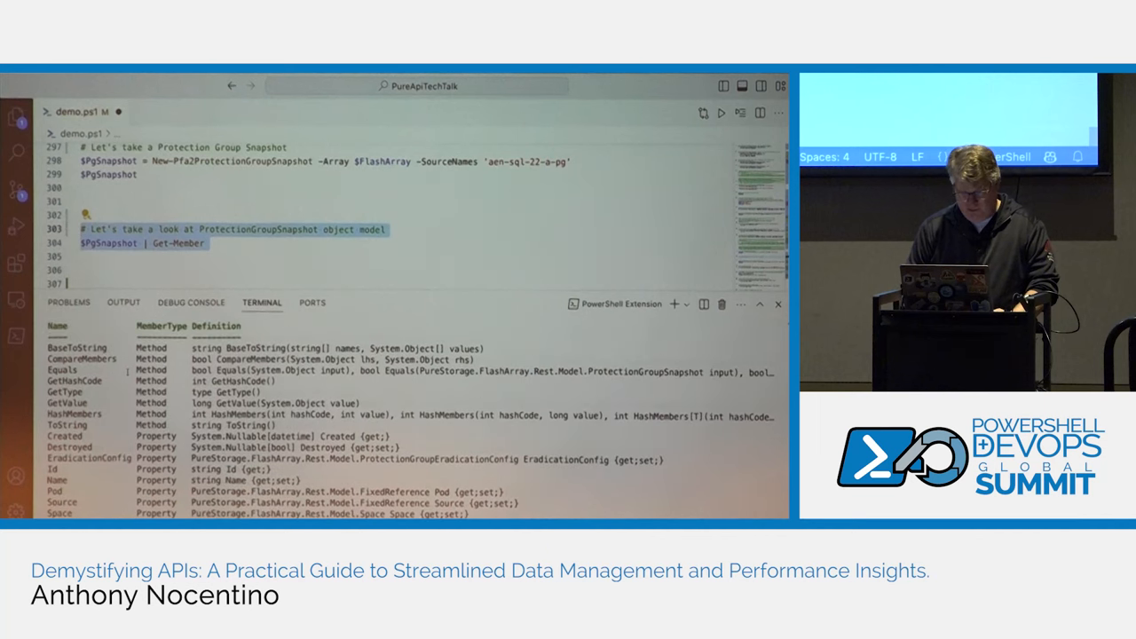
Create the aen-sql-22-a-pg.DWCheckpoint1 snapshot using -Suffix "DWCheckpoint1"
{"action": "scroll", "scroll_direction": "down", "scroll_amount": 3}
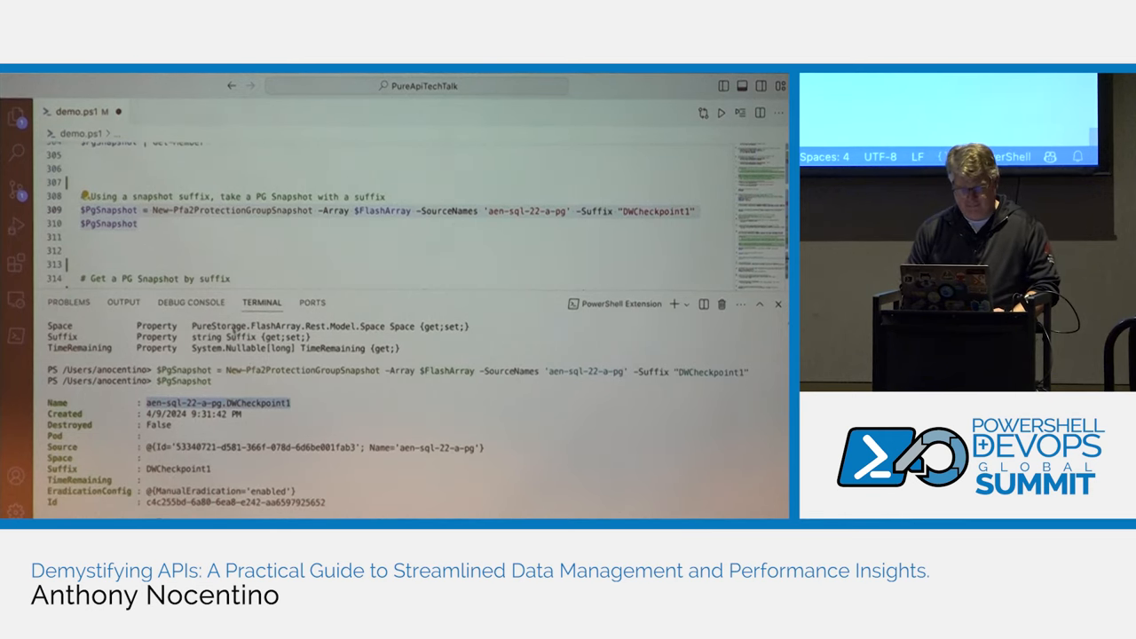
Run the Get-Pfa2ProtectionGroupSnapshot filters by suffix and created date, listing 2/27/2024 snapshots
{"action": "scroll", "scroll_direction": "down", "scroll_amount": 3}
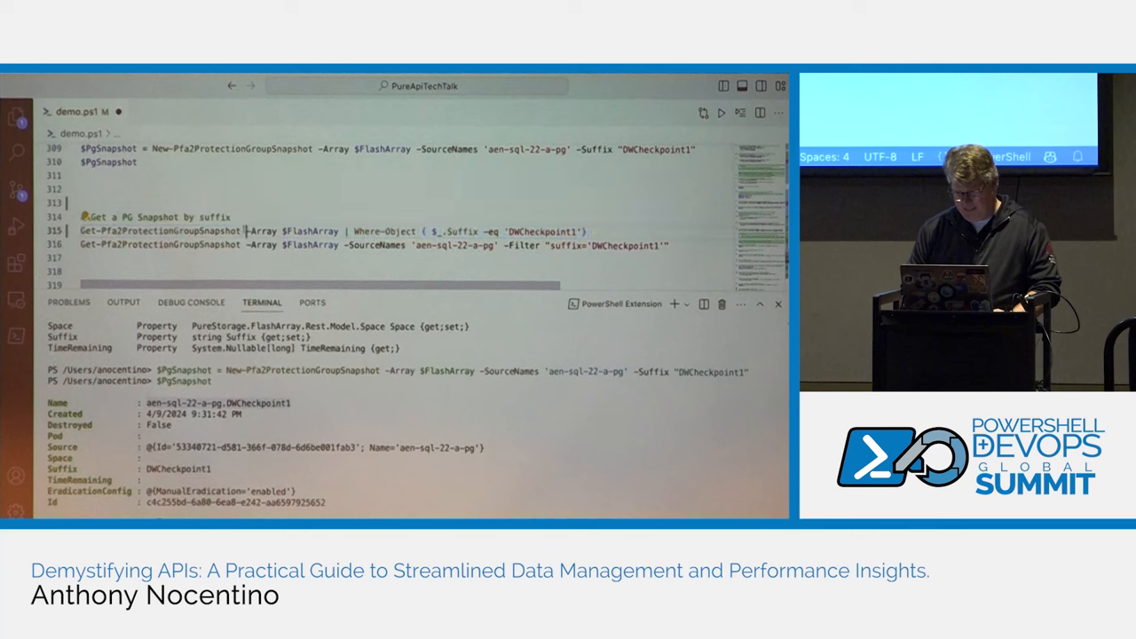
{"action": "double_click", "coordinate": [383, 231]}
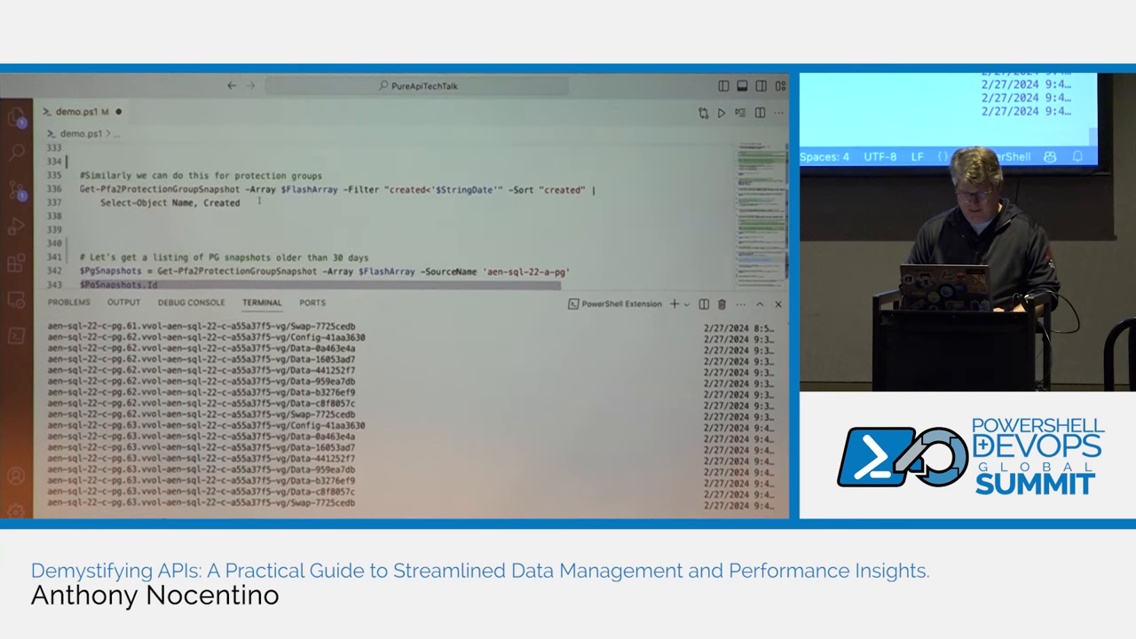
Remove the DWCheckpoint1 snapshot, then rerun with -Eradicate up to the confirmation prompt
{"action": "scroll", "scroll_direction": "down", "scroll_amount": 3}
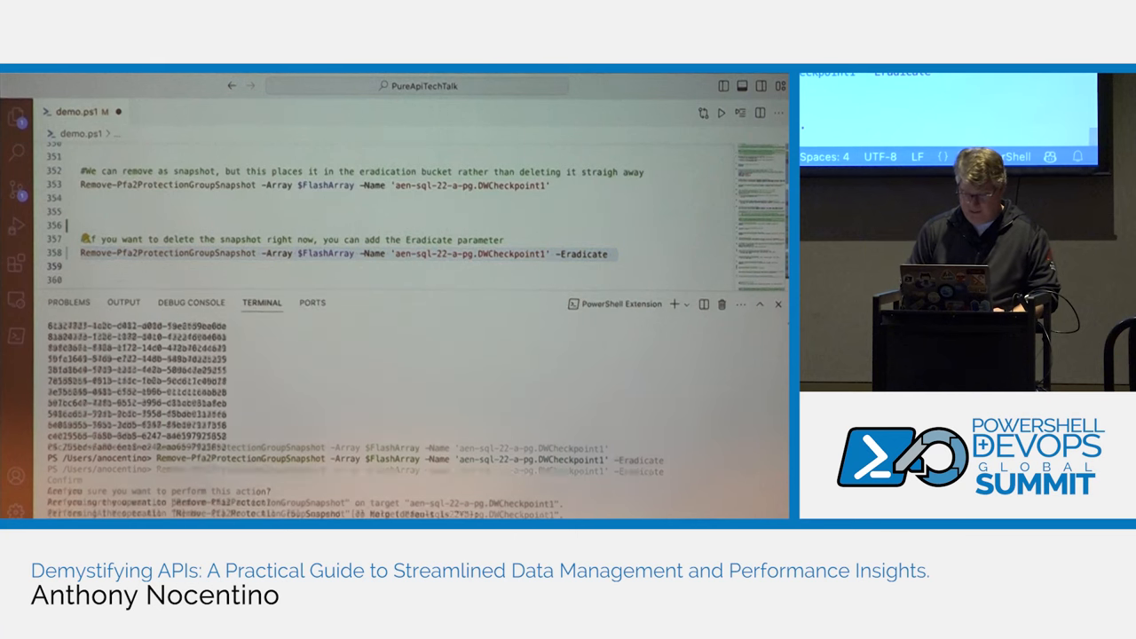
Scroll through the eradication prompt and WhatIf preview output in the script
{"action": "scroll", "scroll_direction": "down", "scroll_amount": 3}
{"action": "type", "text": " -whatif"}
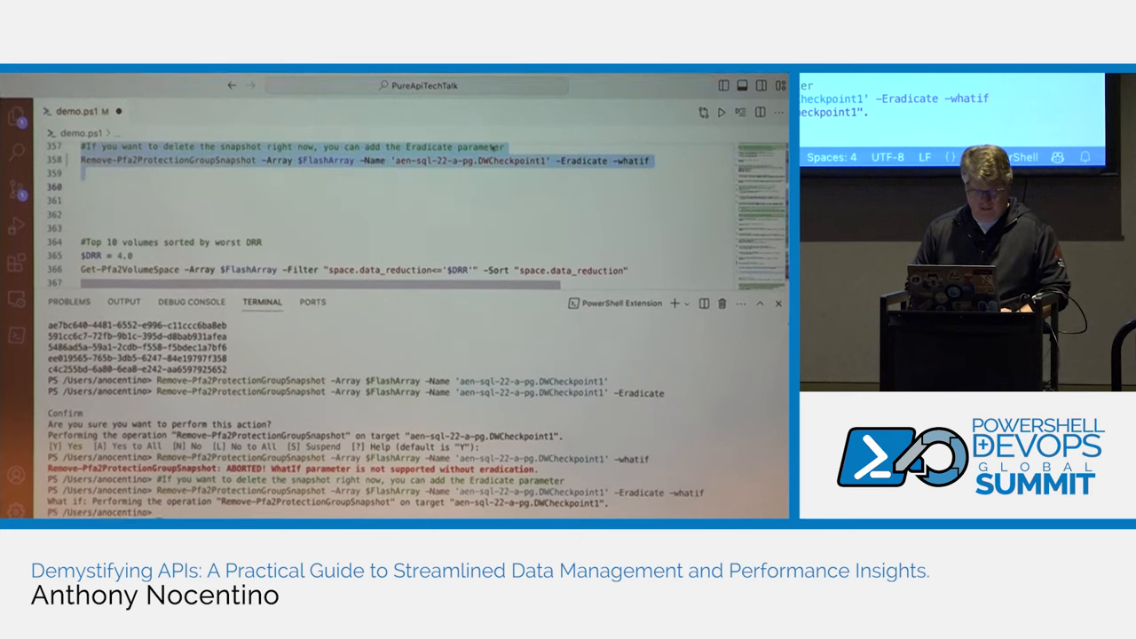
{"action": "scroll", "scroll_direction": "down", "scroll_amount": 3}
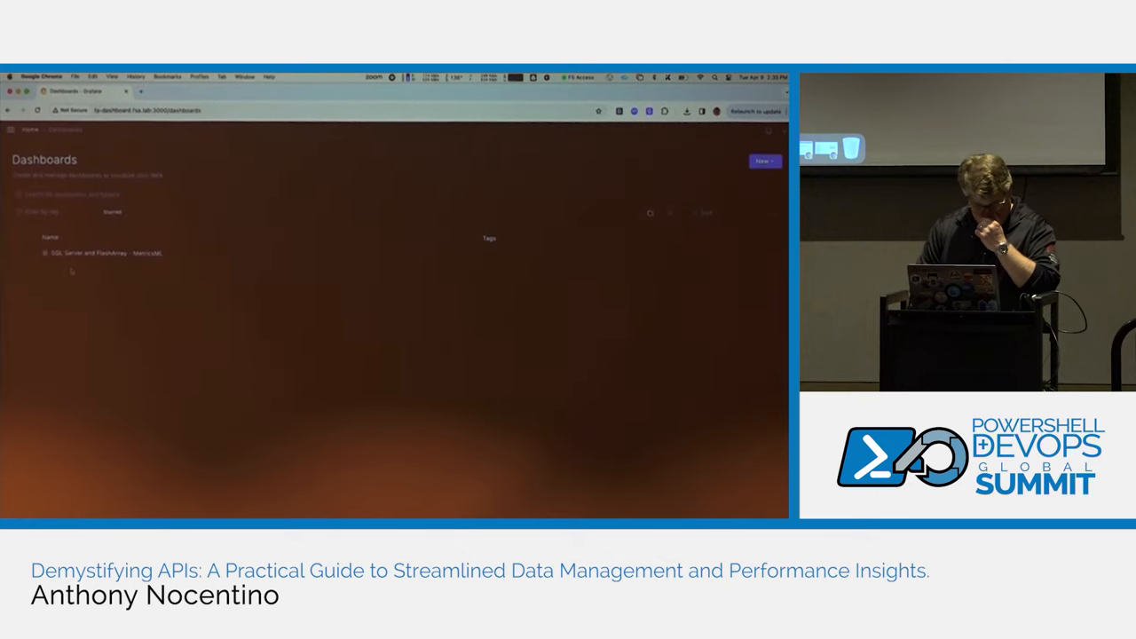
Open the listed dashboard to view its storage performance panels
{"action": "left_click", "coordinate": [98, 252]}
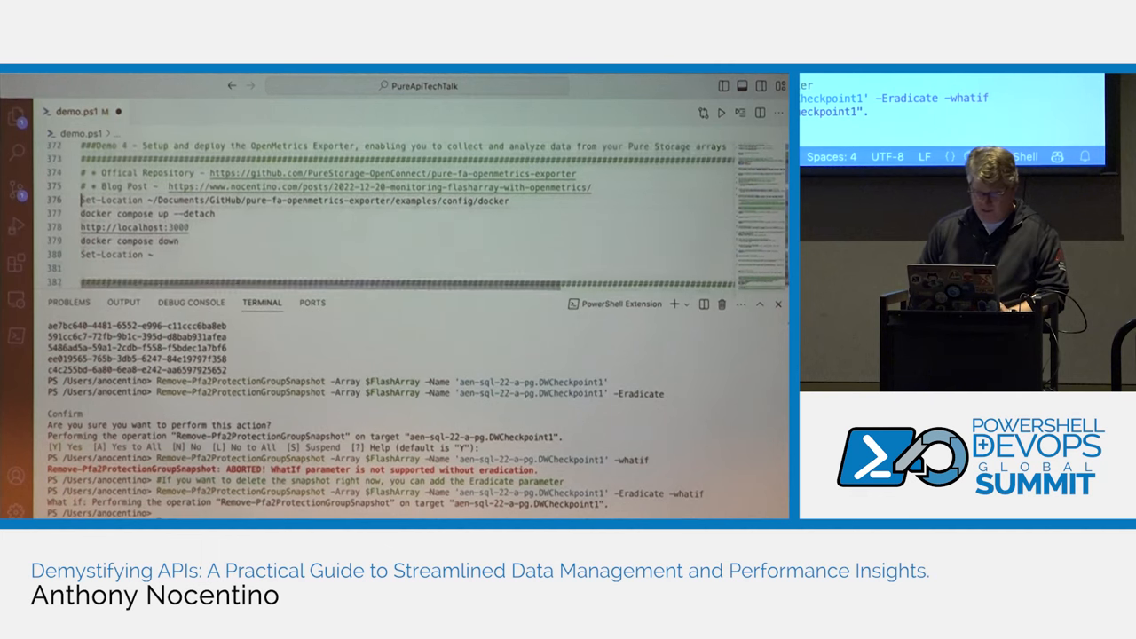
Scroll demo.ps1 past the OpenMetrics exporter section to the Key take away block
{"action": "scroll", "scroll_direction": "down", "scroll_amount": 3}
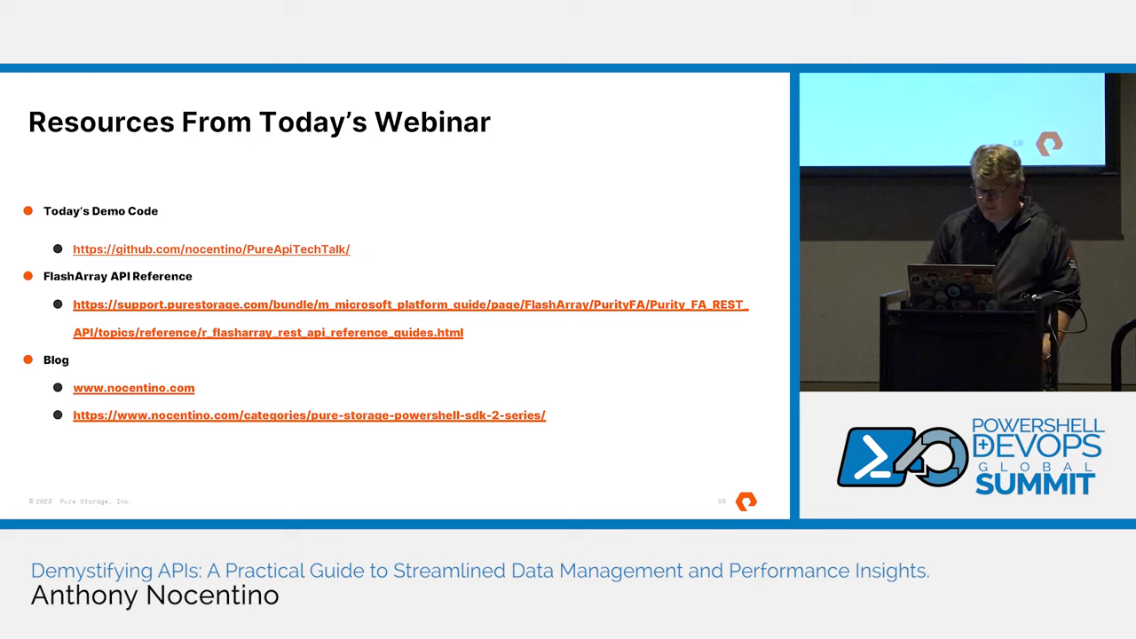
Advance to the Resources From Today's Webinar slide
{"action": "key", "text": "Right"}
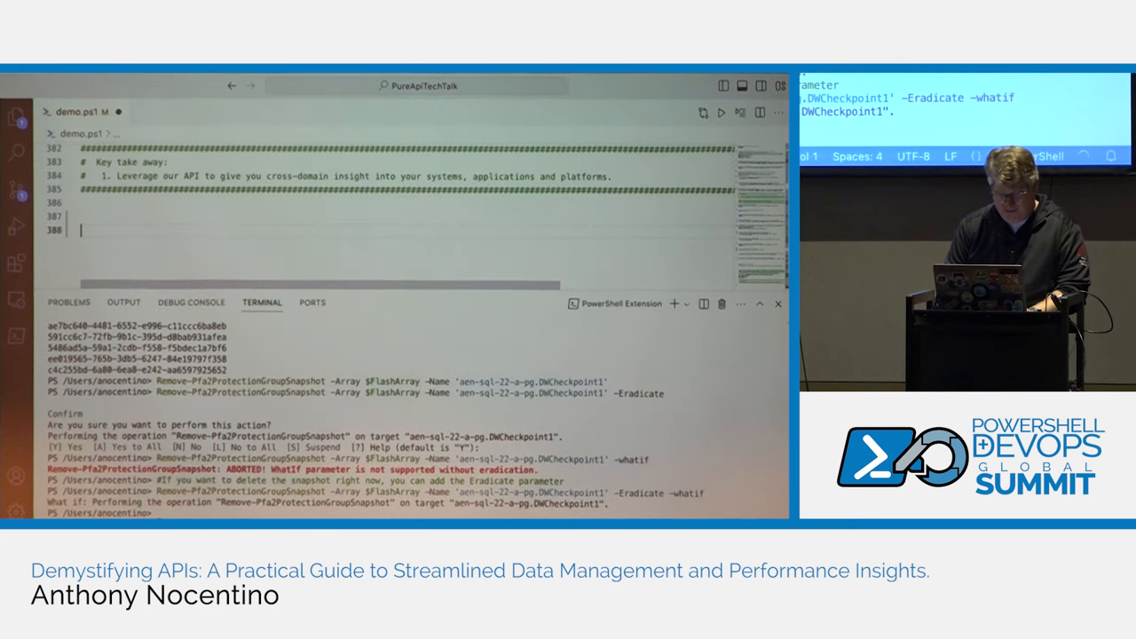
Write a closing comment '# Give me a re...' at the end of demo.ps1
{"action": "type", "text": "#d"}
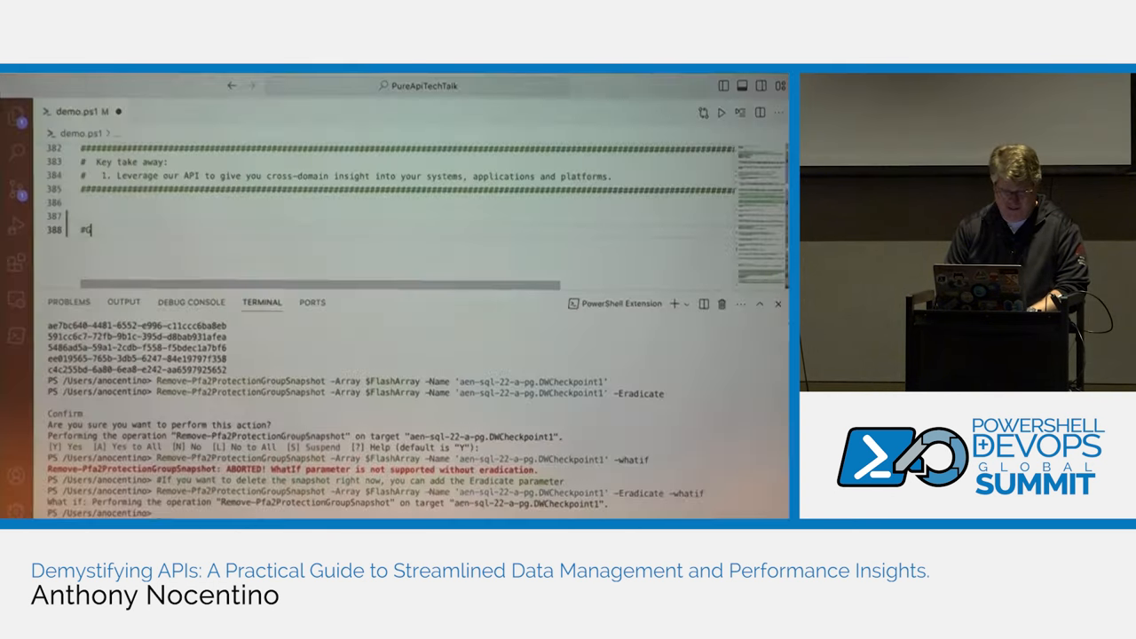
{"action": "type", "text": "# Give me a re"}
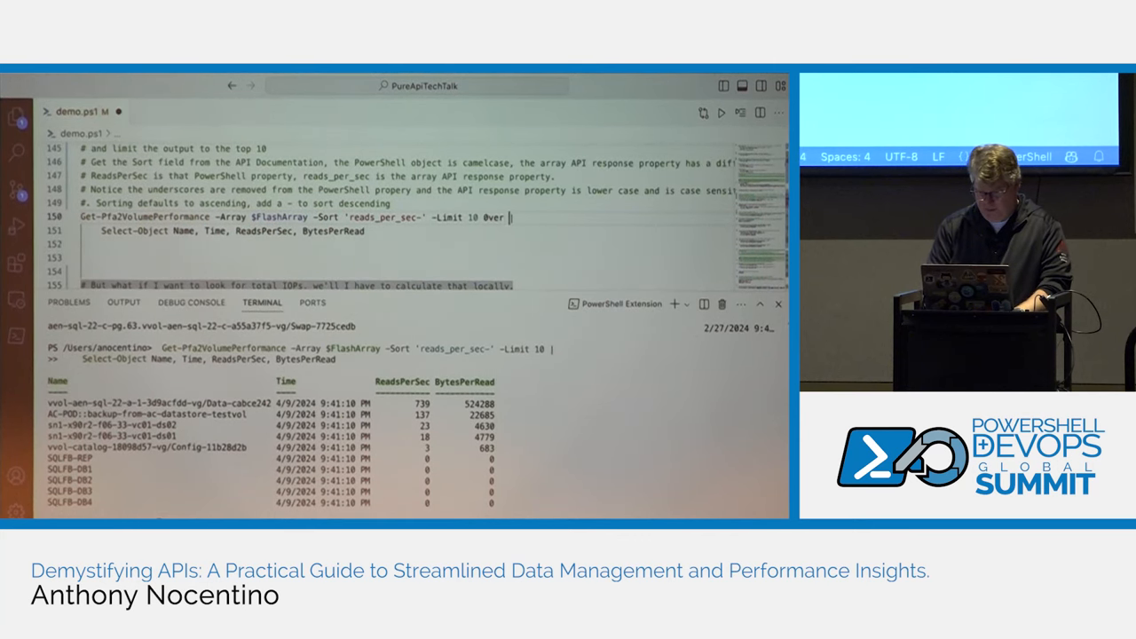
Append a -verbose switch to the Get-Pfa2VolumePerformance -Limit 10 command
{"action": "type", "text": "-ber"}
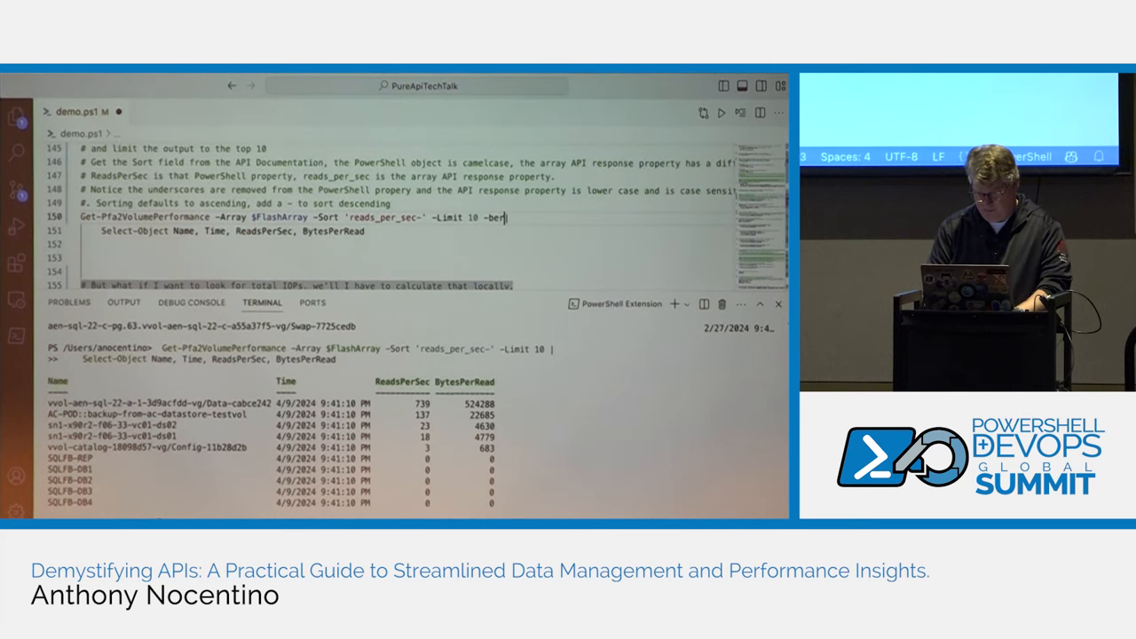
{"action": "type", "text": "verbo"}
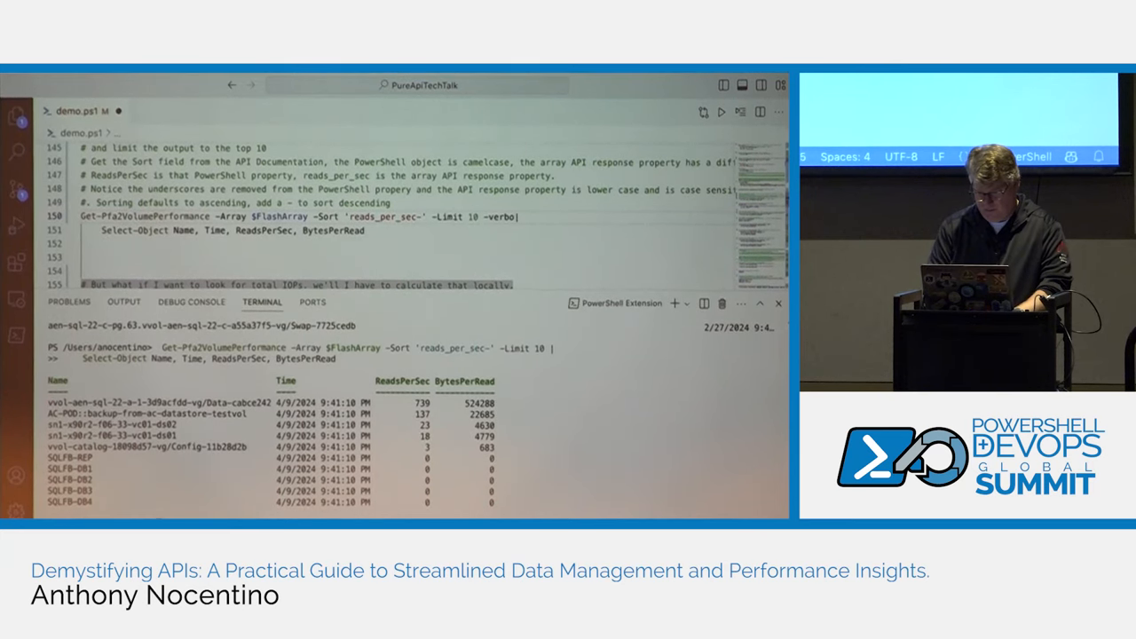